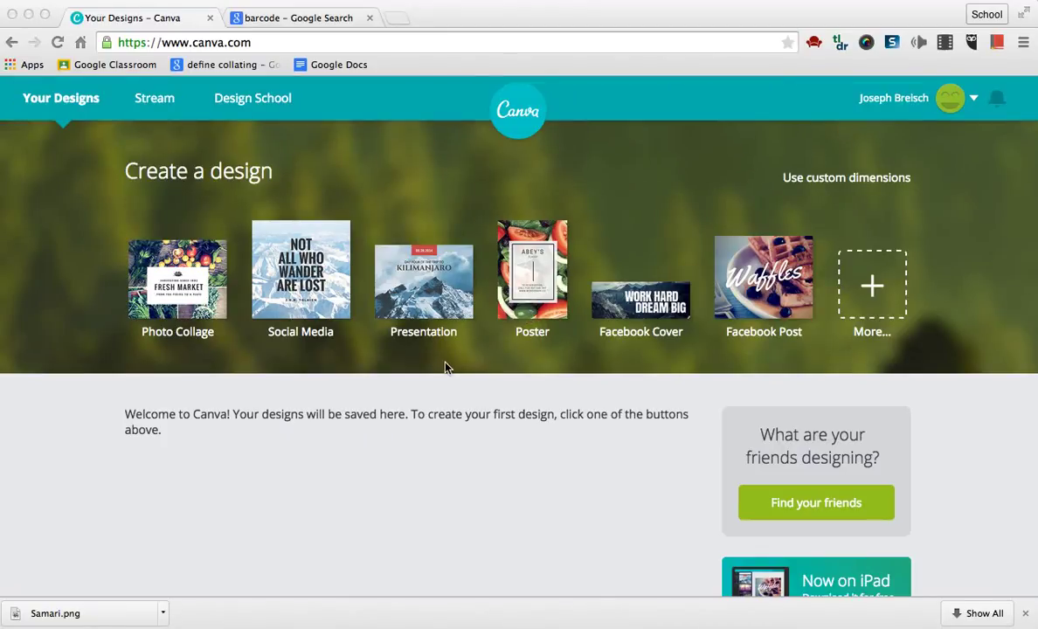
mouse_move(383, 271)
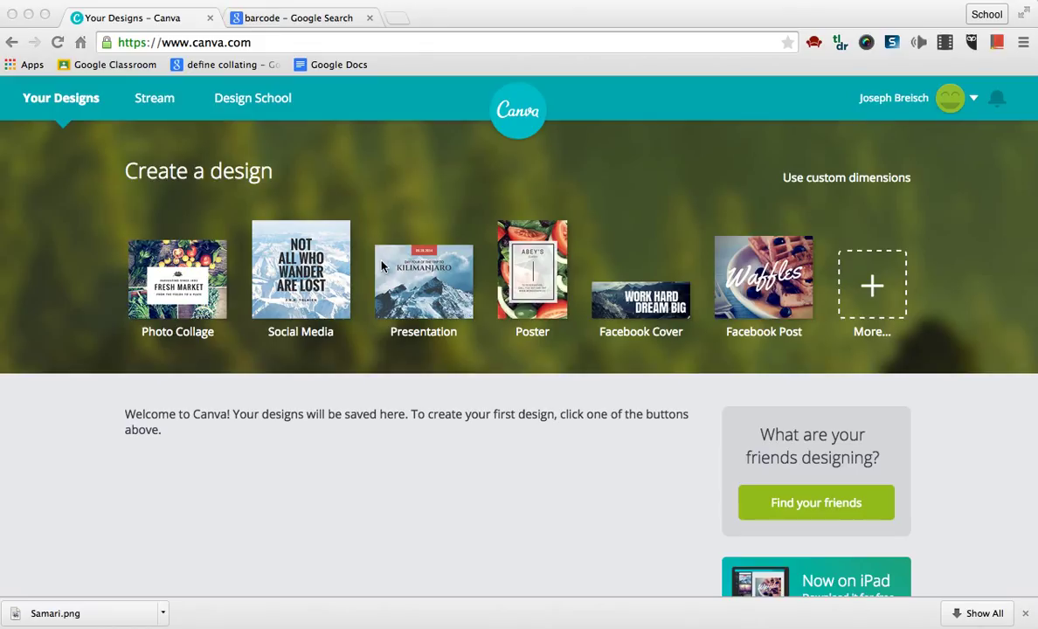
mouse_move(281, 157)
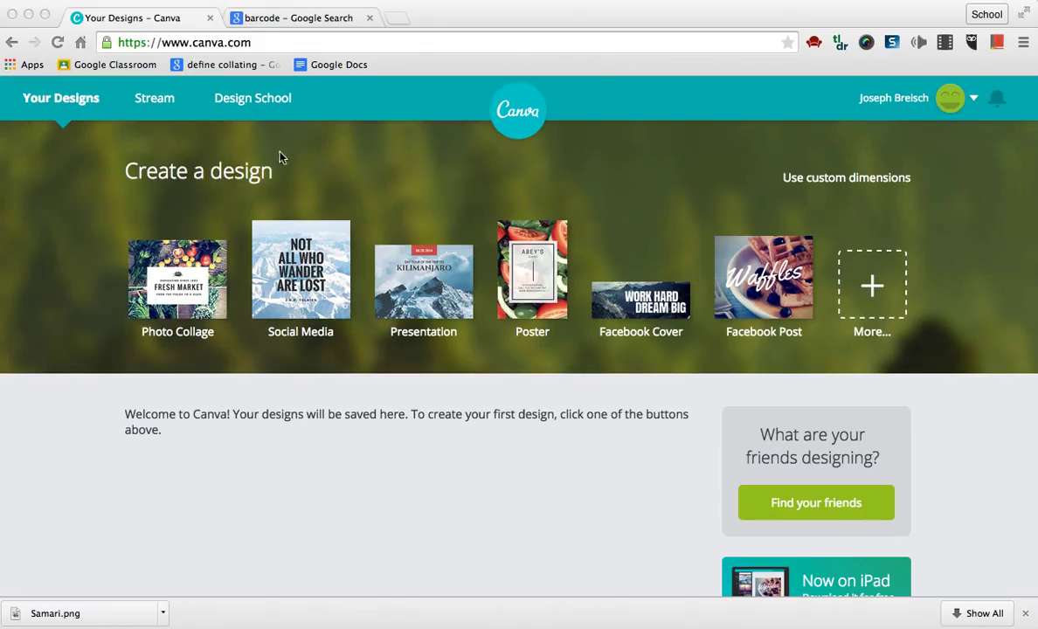
mouse_move(210, 94)
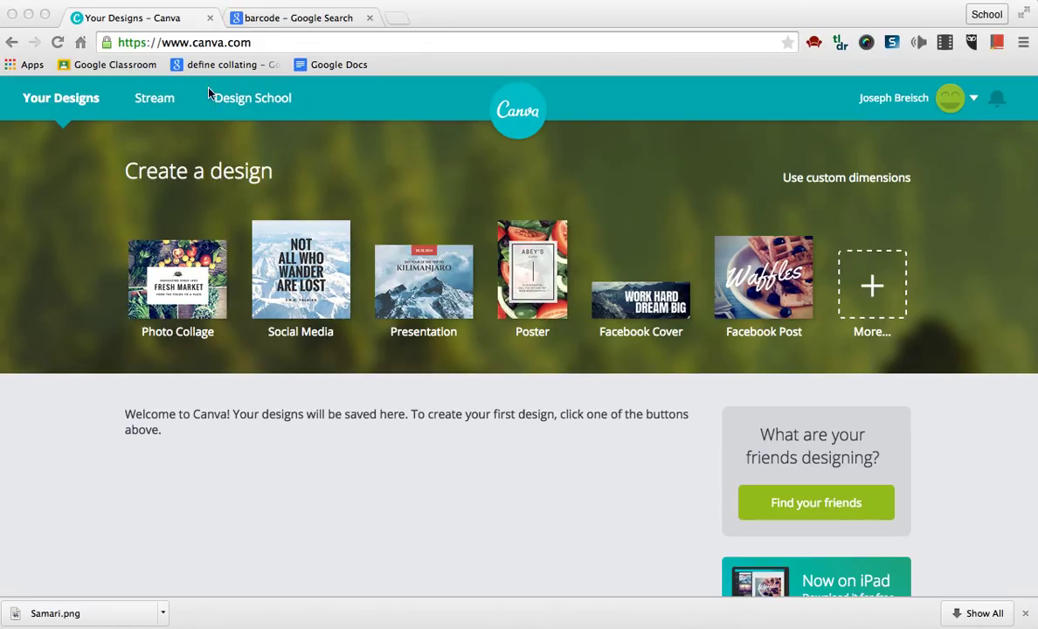
mouse_move(168, 50)
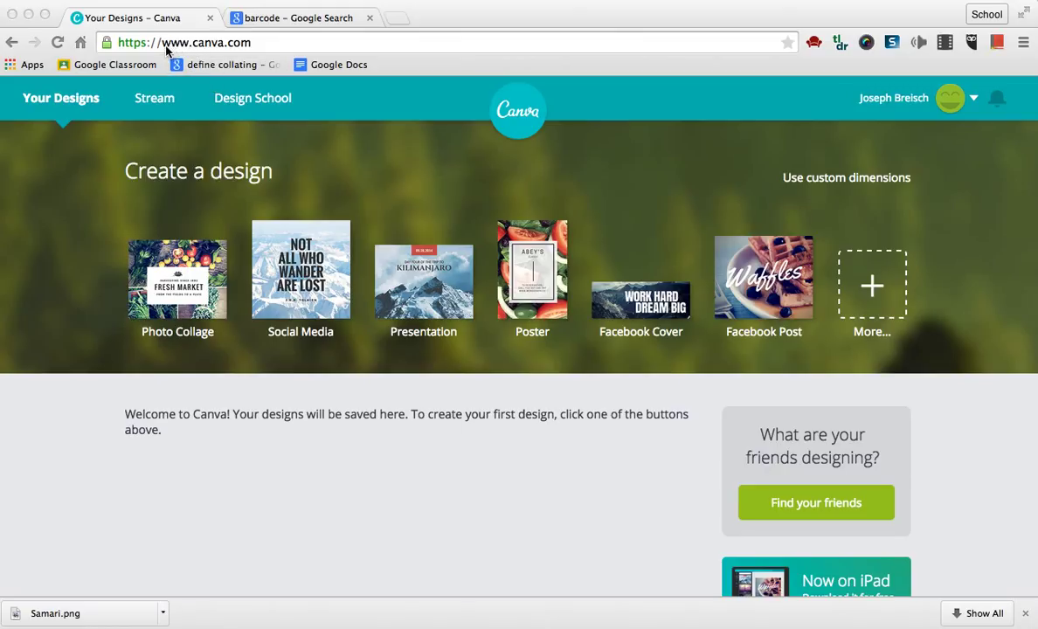
mouse_move(201, 51)
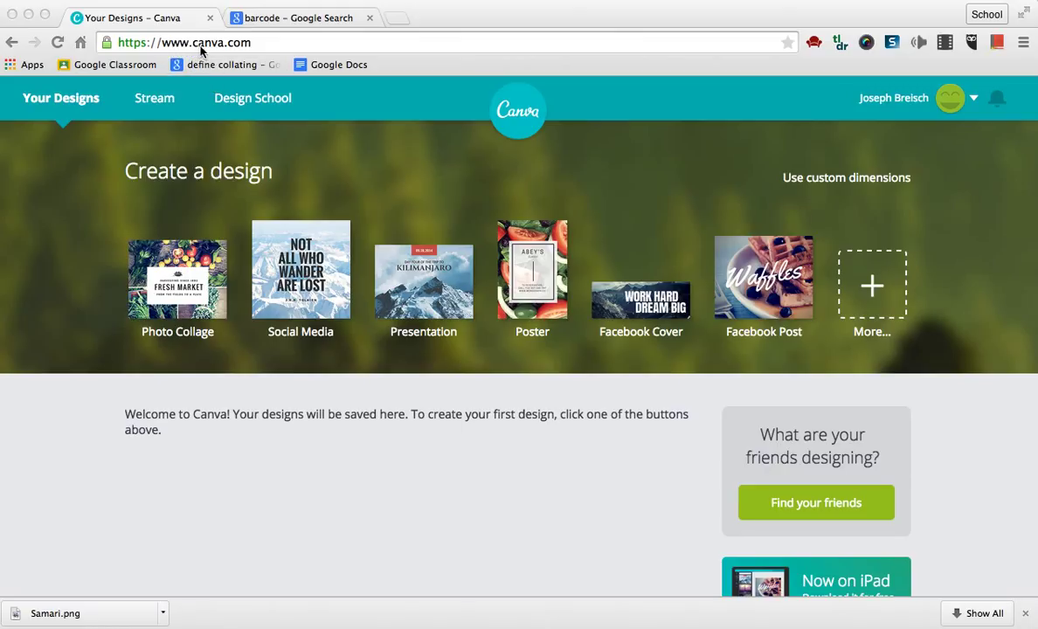
mouse_move(503, 190)
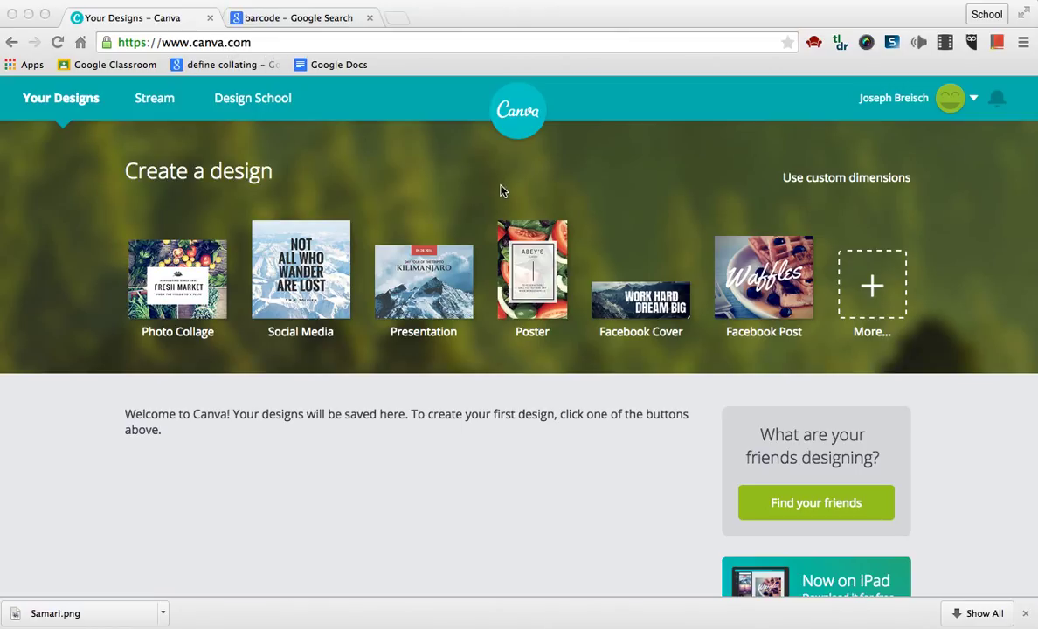
mouse_move(827, 115)
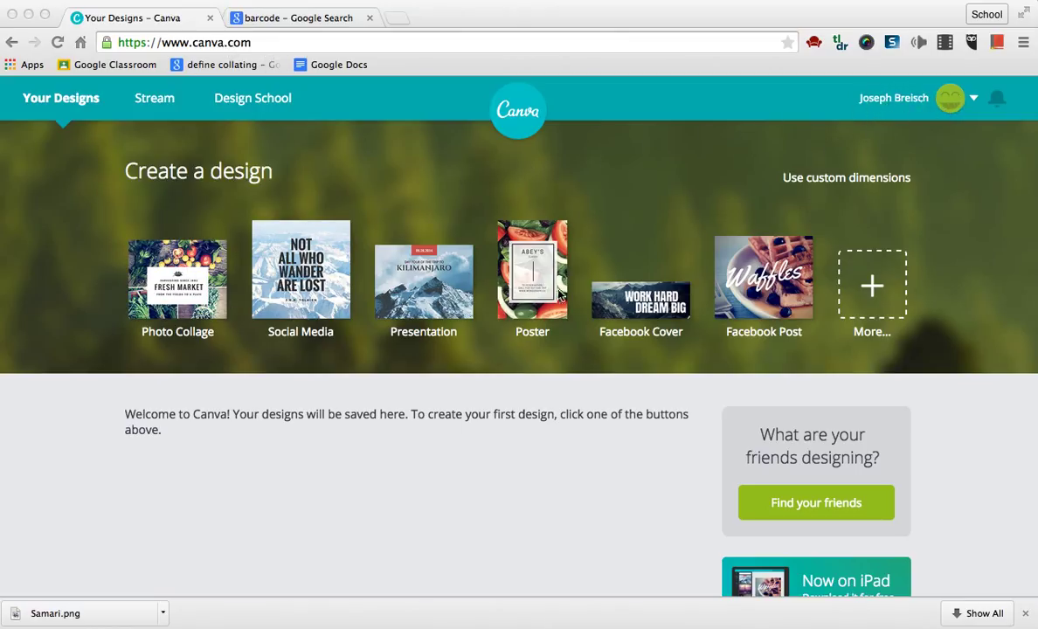
mouse_move(363, 288)
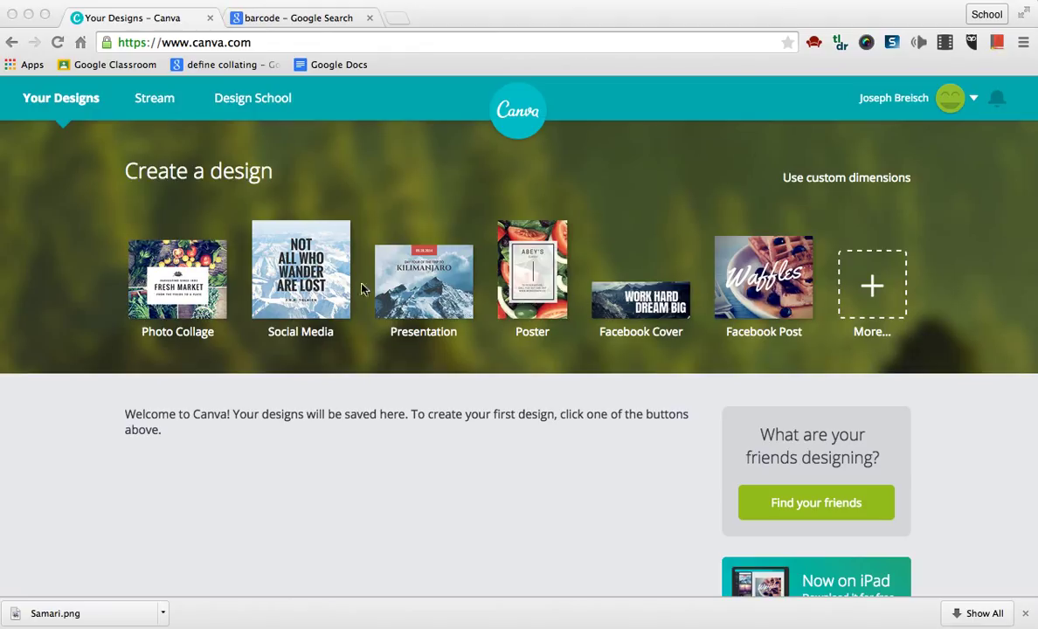
mouse_move(850, 194)
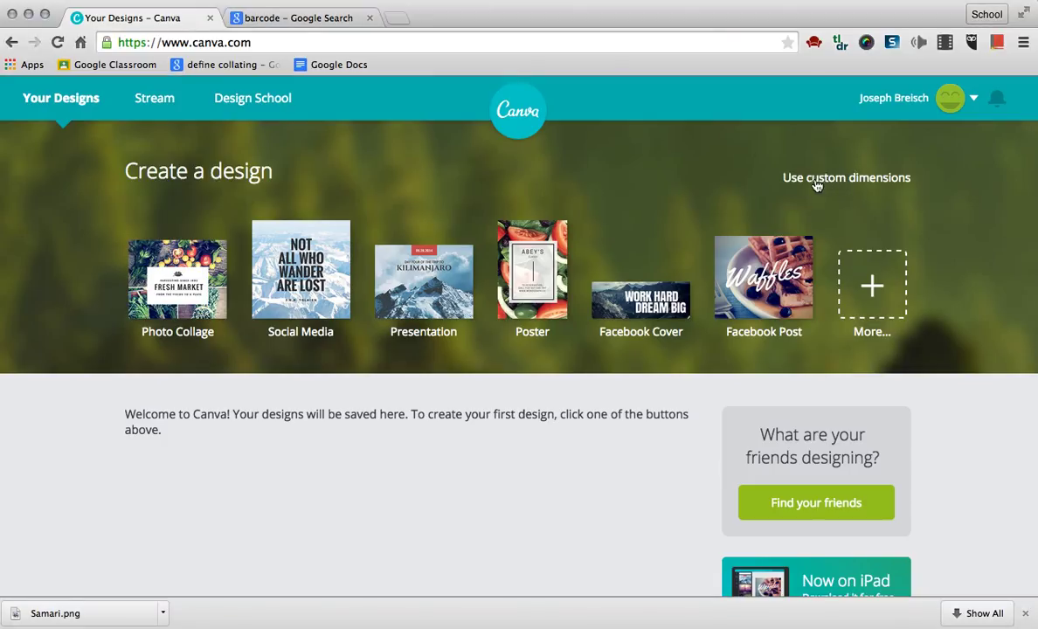
Step: Create a blank custom design sized 10.75 by 7.25 inches
left_click(846, 177)
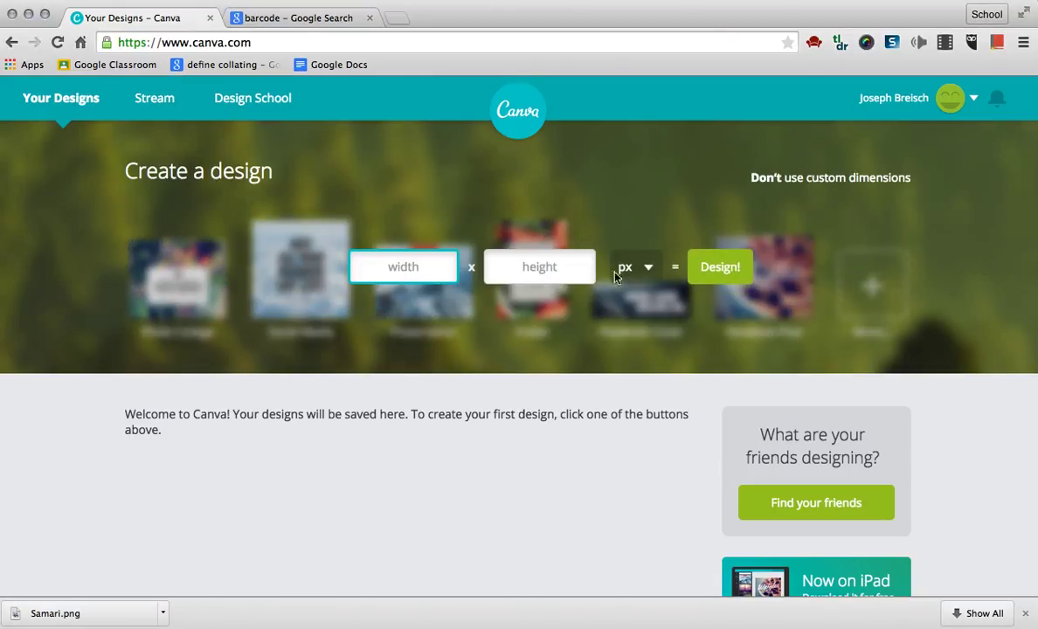
left_click(633, 266)
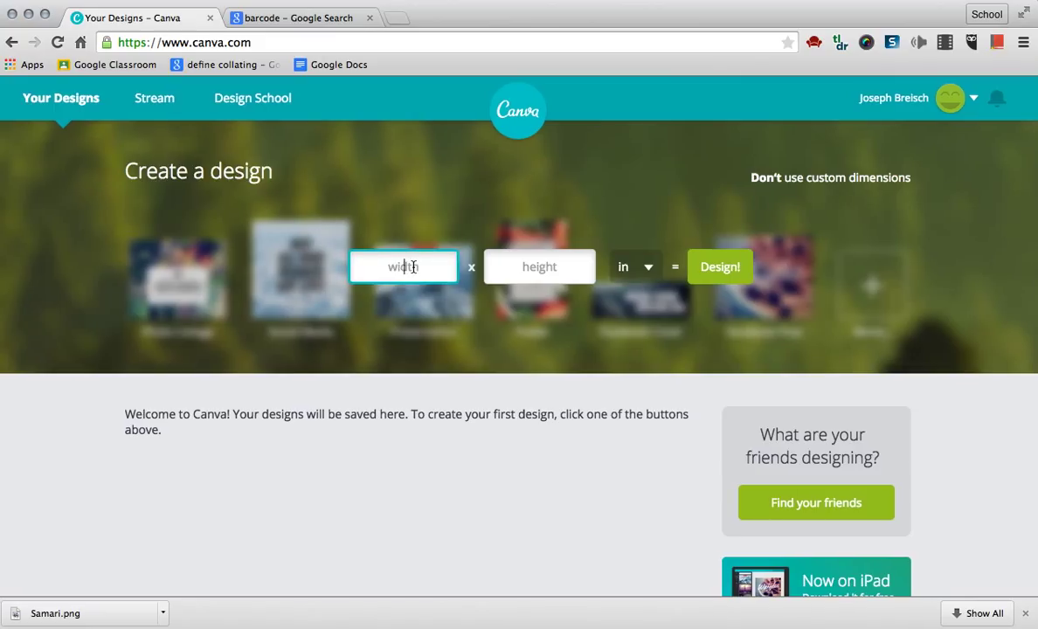
type("10.7")
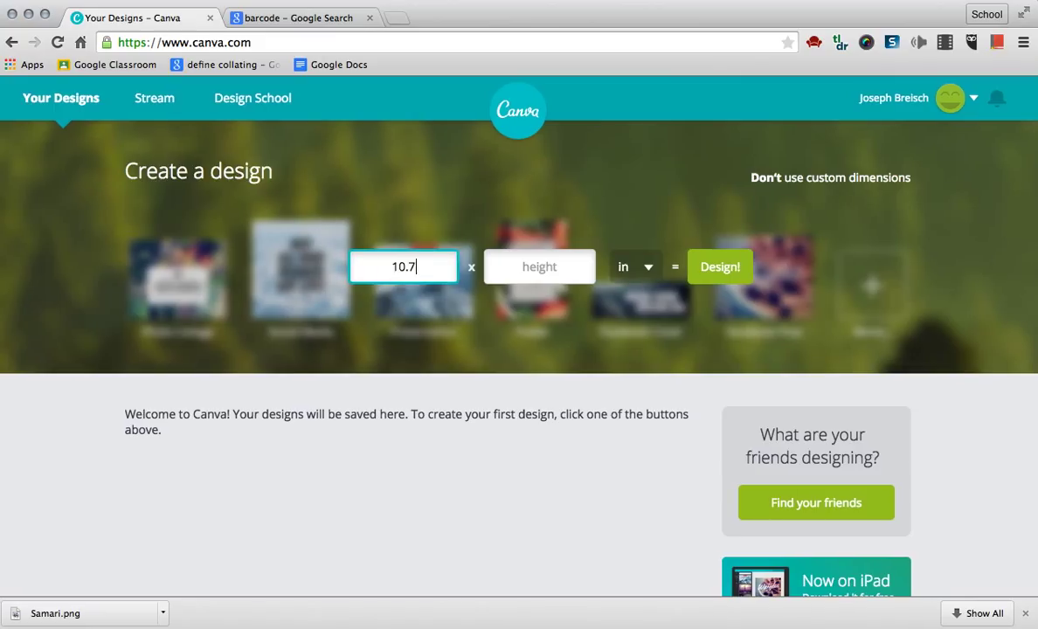
left_click(539, 266)
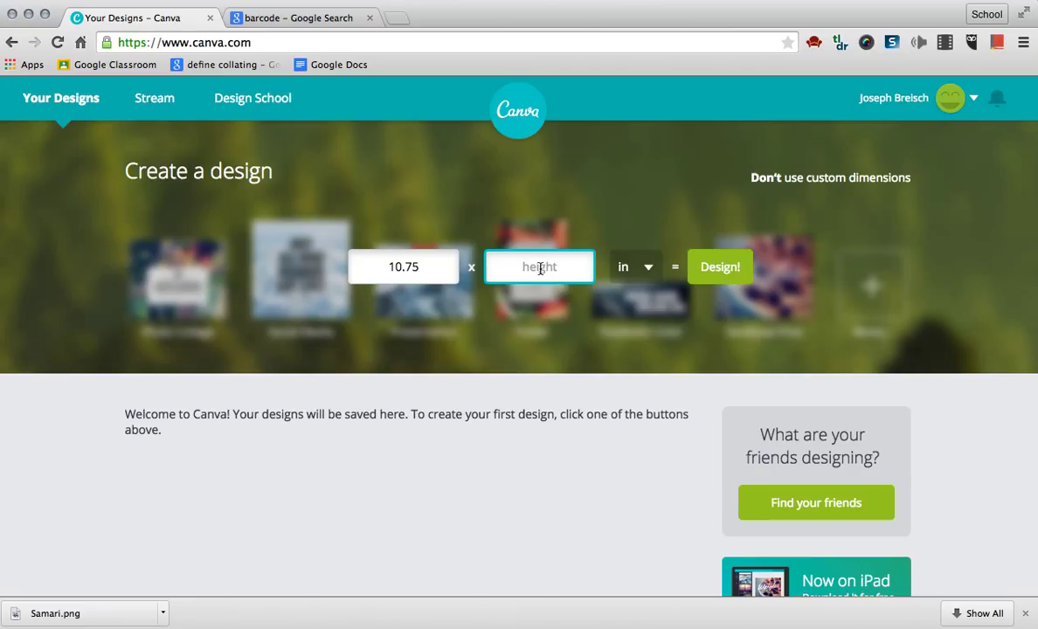
type("7.25")
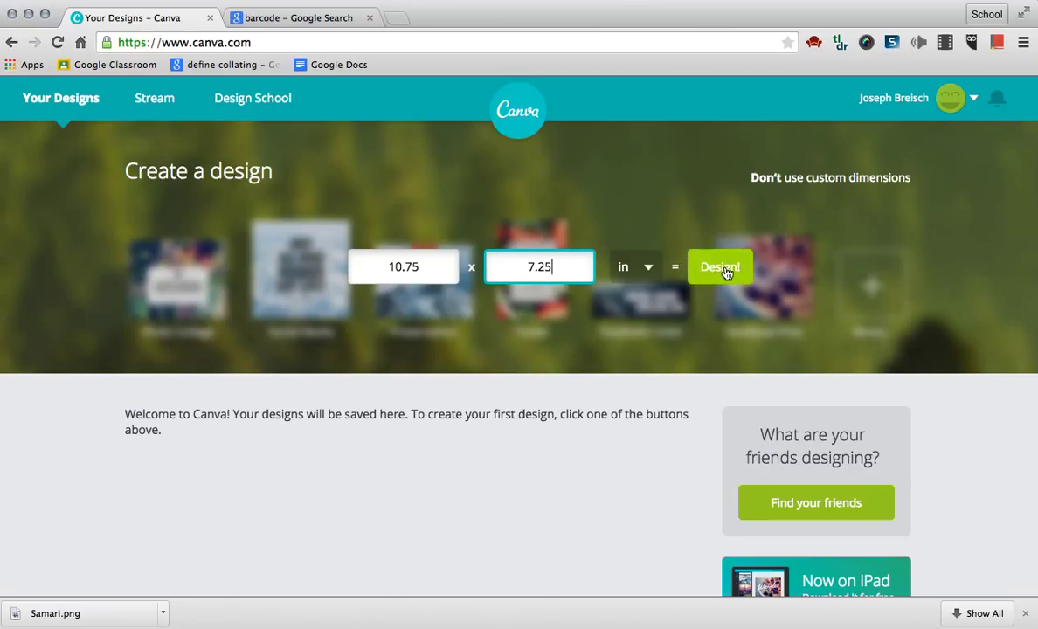
left_click(720, 267)
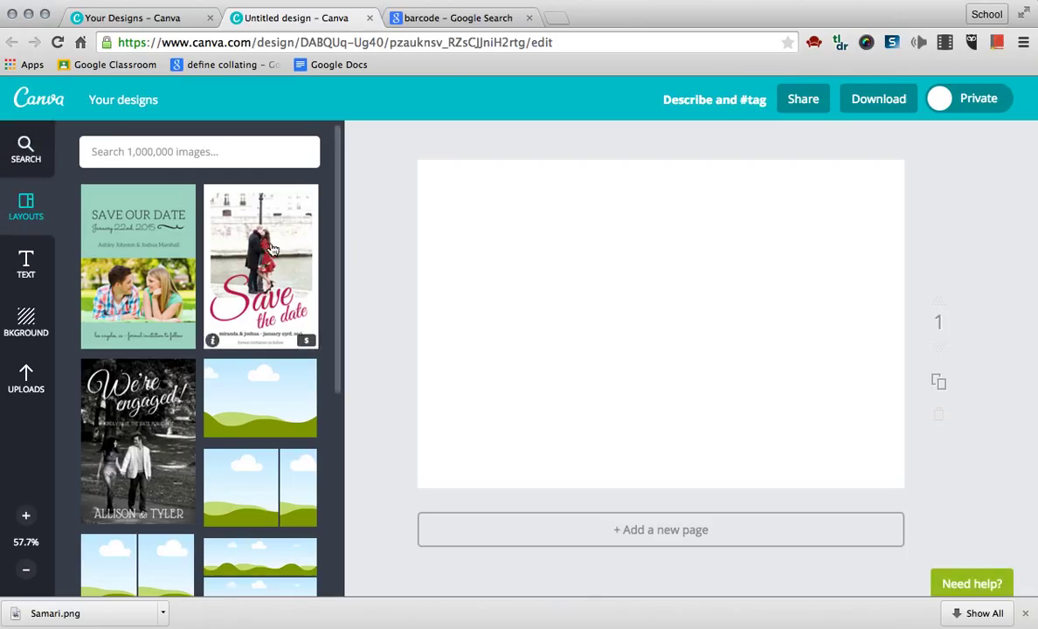
mouse_move(615, 186)
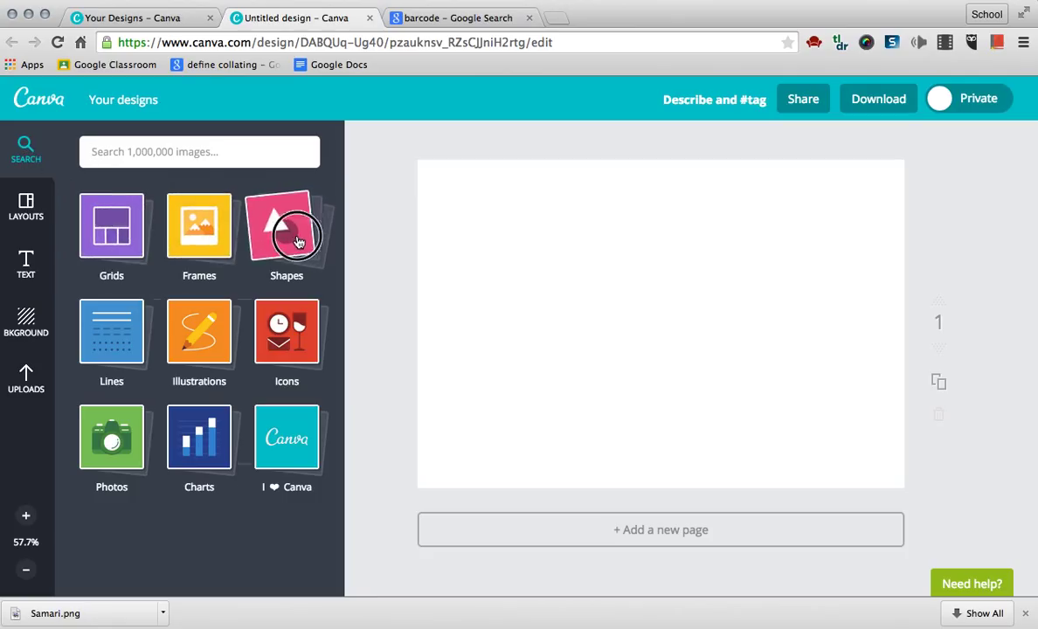
Step: Add a maroon square from Shapes and stretch it into a thin full-height spine near the centre
left_click(286, 227)
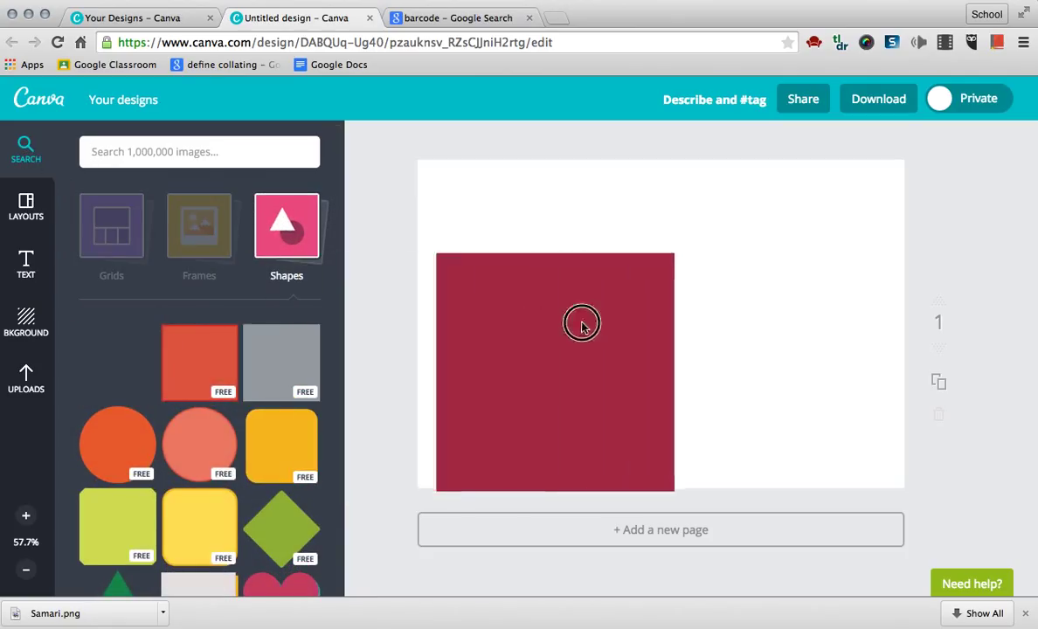
left_click_drag(582, 324, 654, 328)
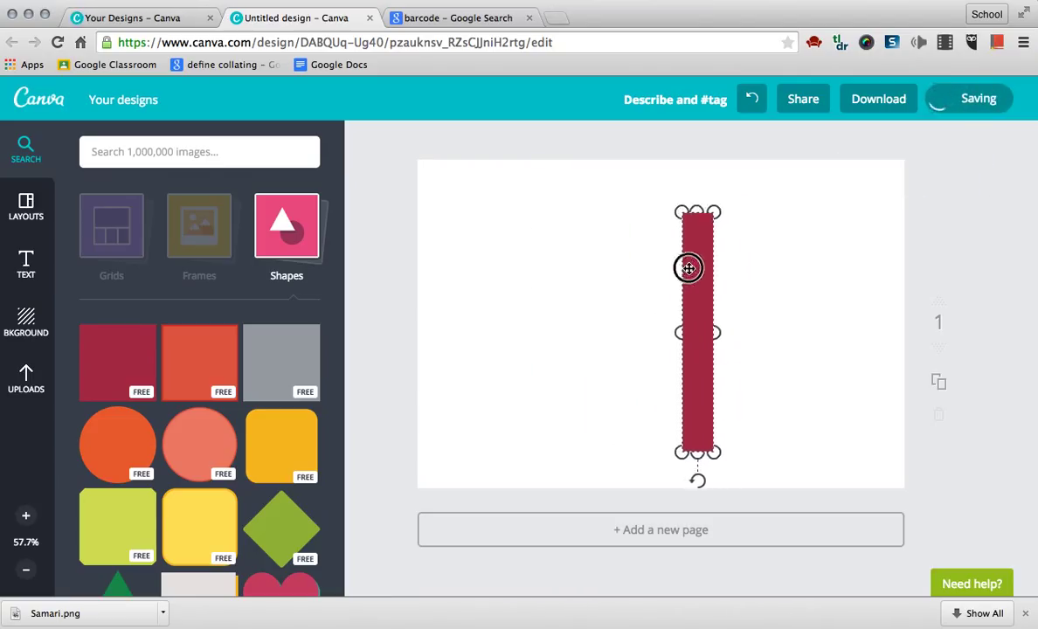
left_click_drag(689, 268, 715, 280)
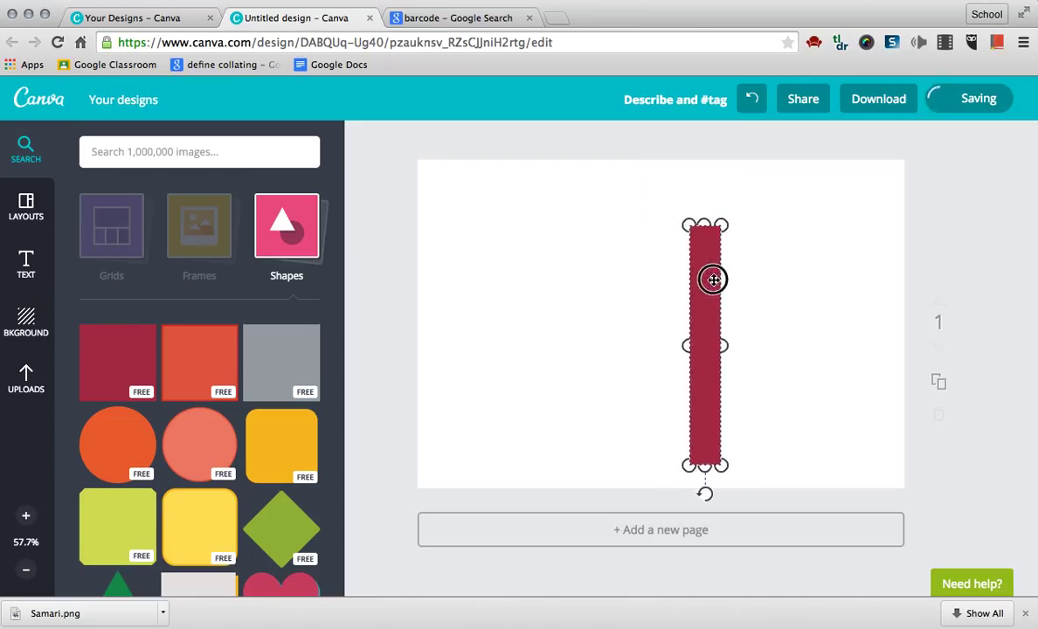
left_click_drag(714, 281, 662, 282)
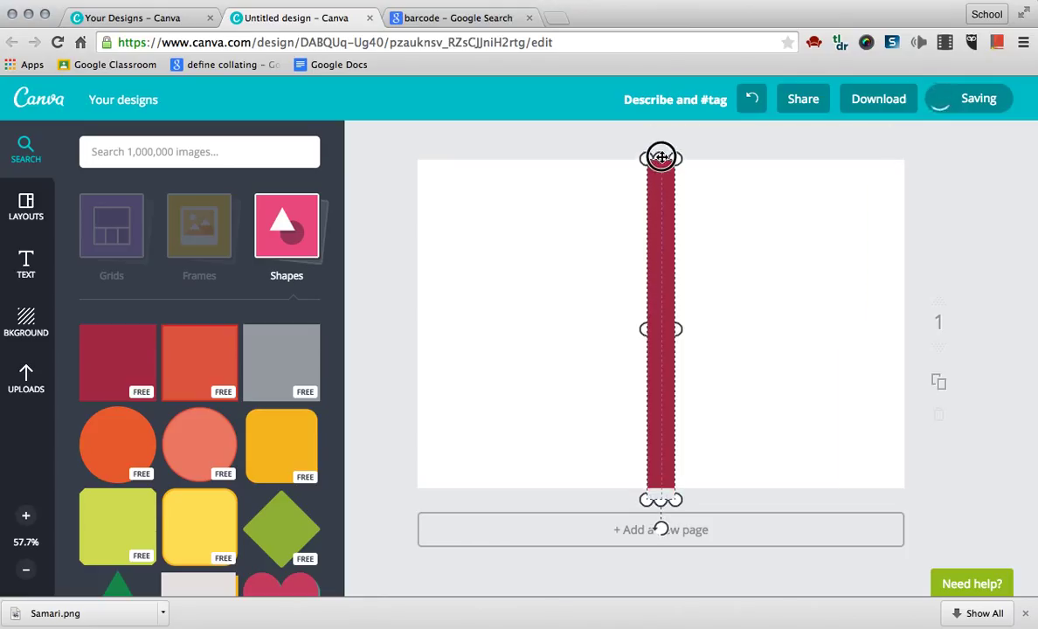
left_click(818, 323)
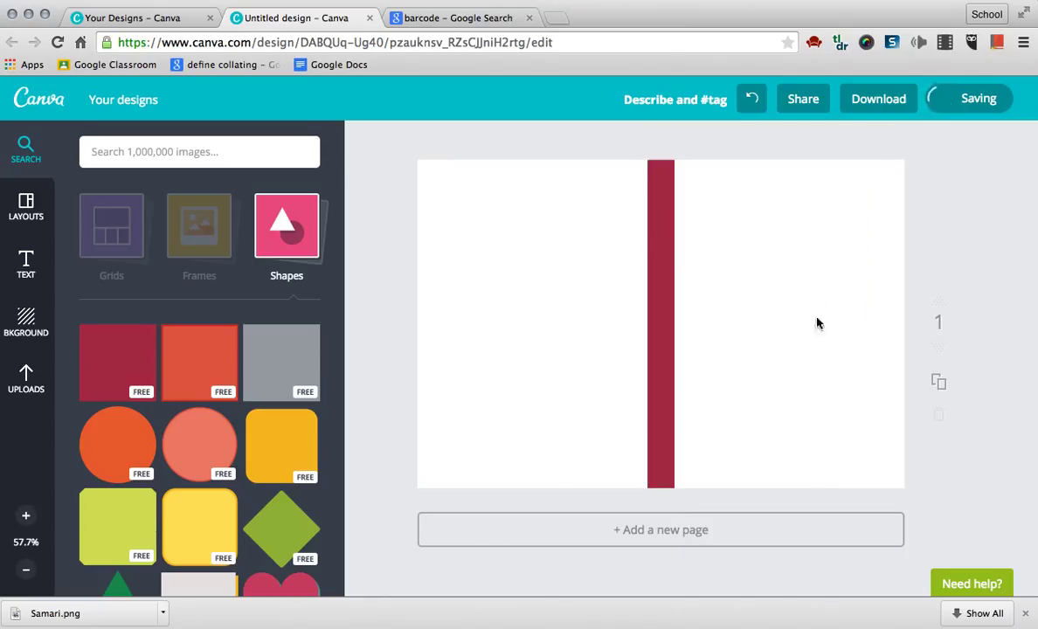
mouse_move(679, 407)
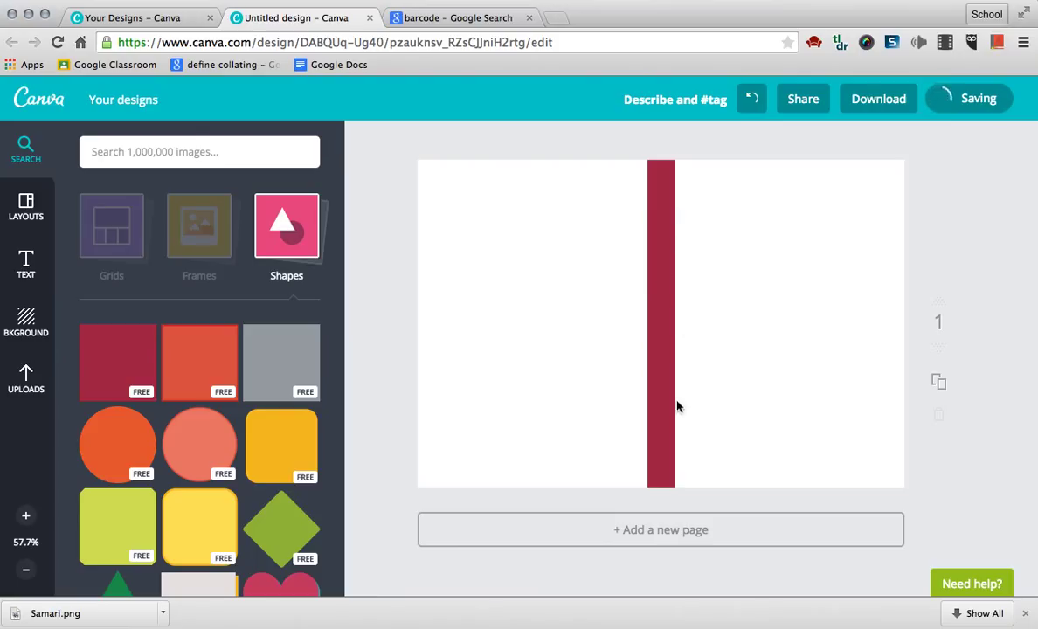
mouse_move(616, 296)
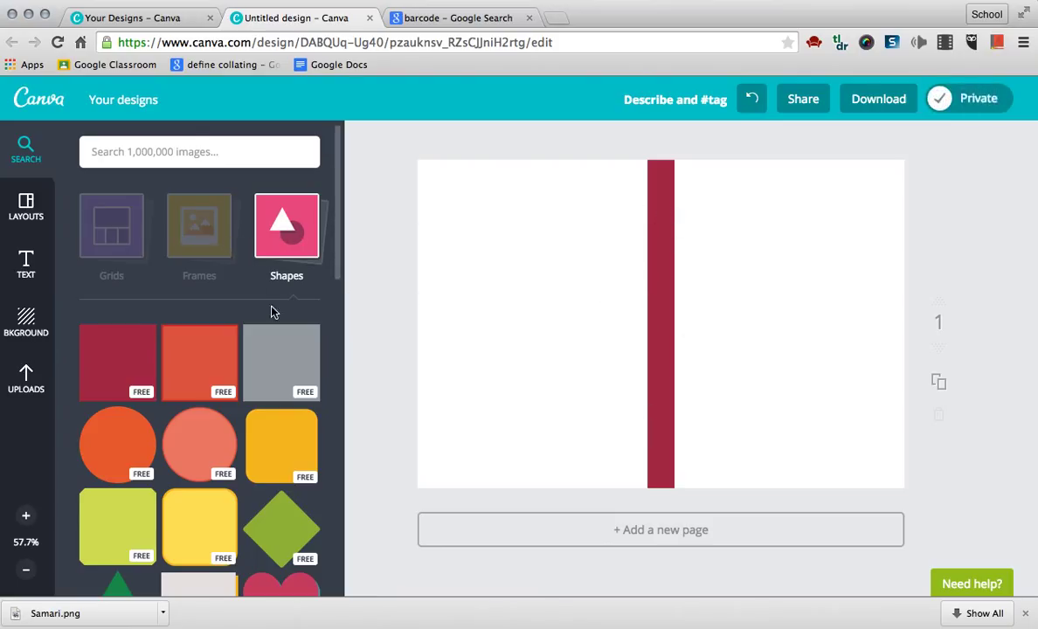
Step: Set the page background to a dark charcoal texture behind the spine
left_click(25, 324)
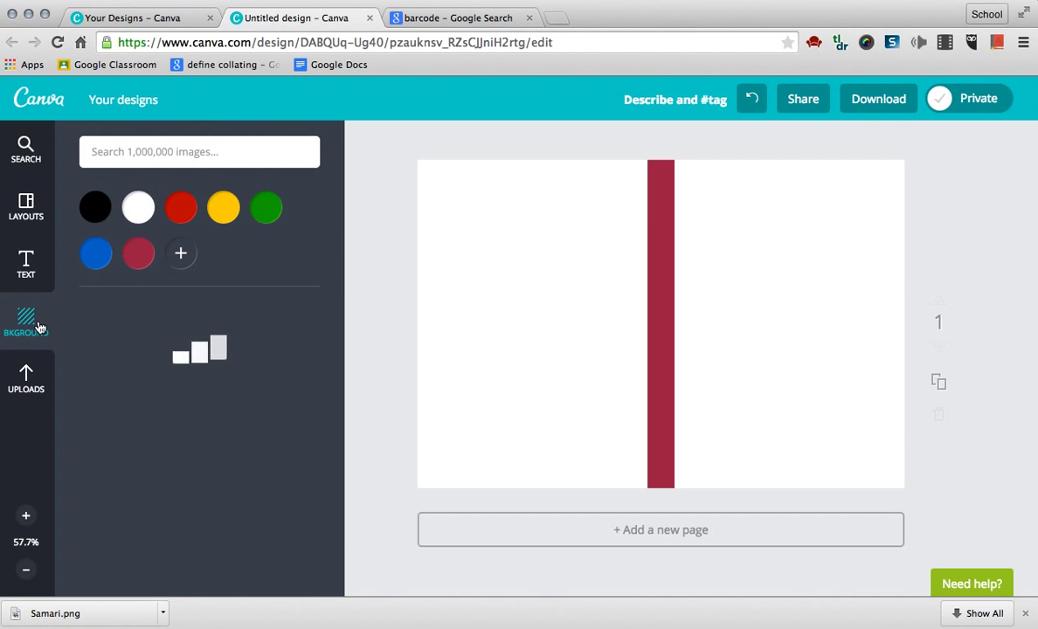
left_click(25, 321)
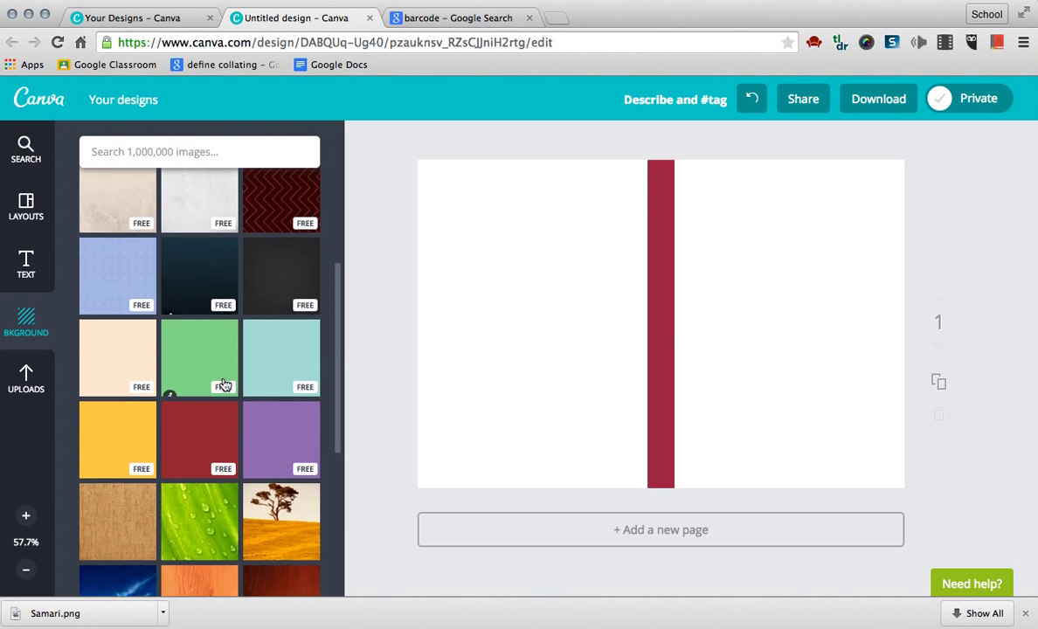
scroll("down", 3)
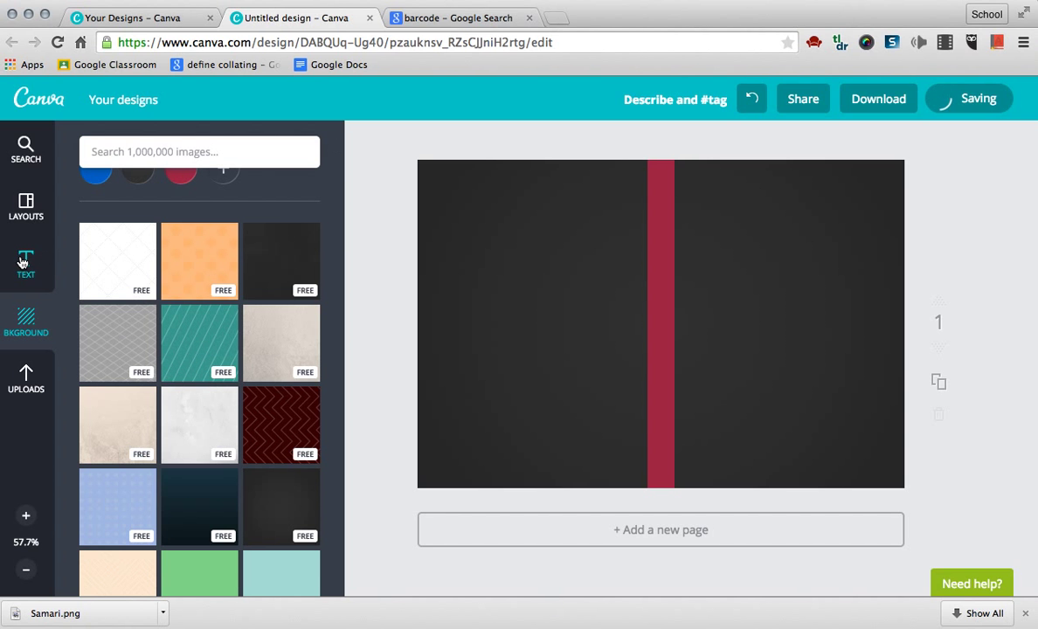
Step: Add the pink 'The Coffee Shop' badge and place it in the front cover's upper right
left_click(26, 262)
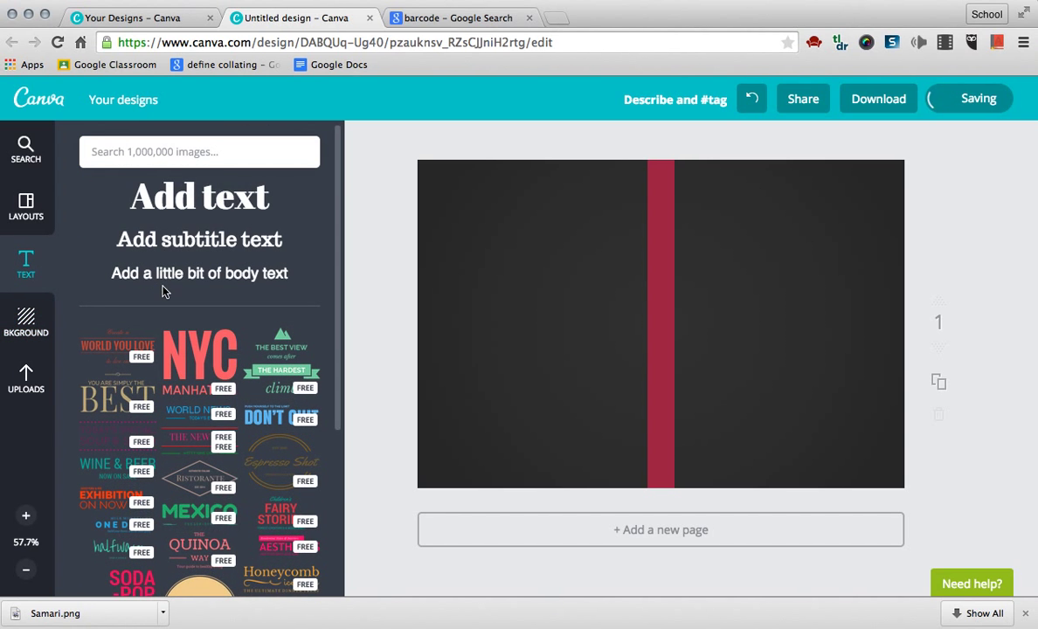
scroll("down", 3)
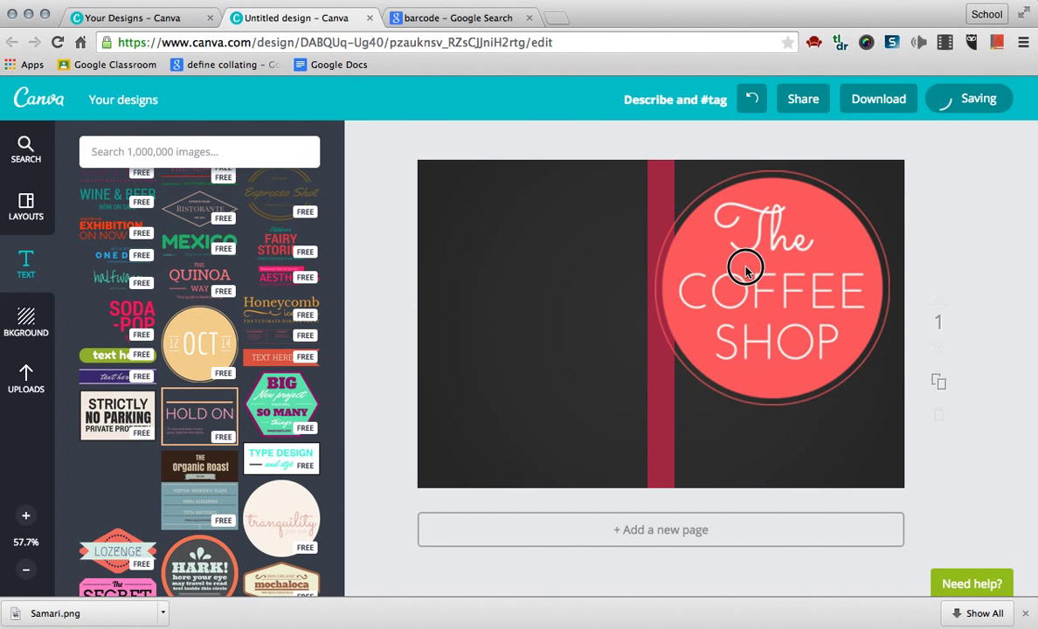
left_click(769, 279)
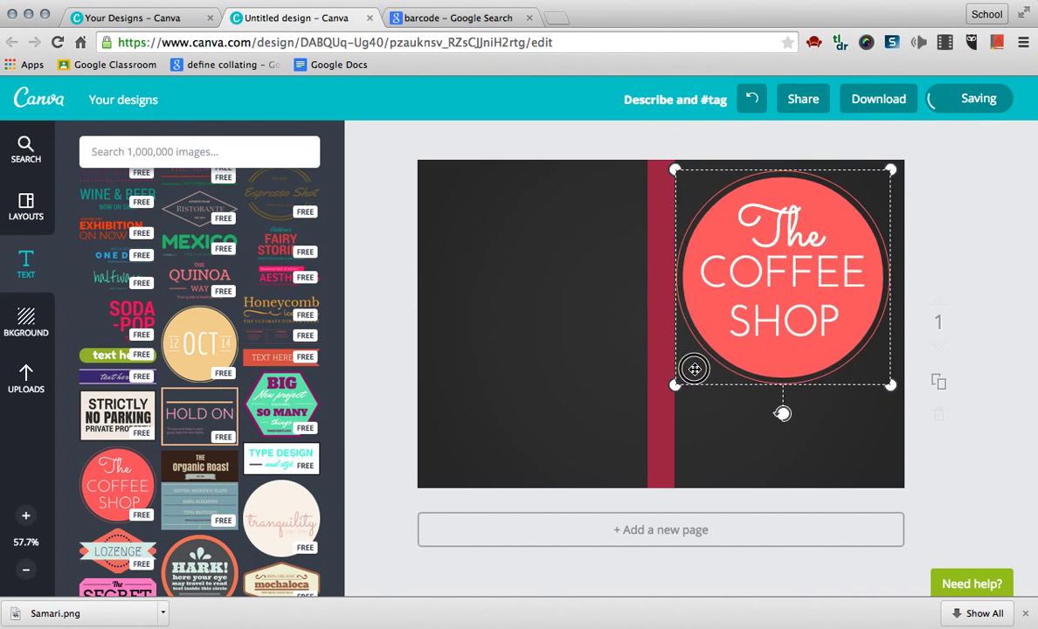
left_click_drag(695, 369, 773, 277)
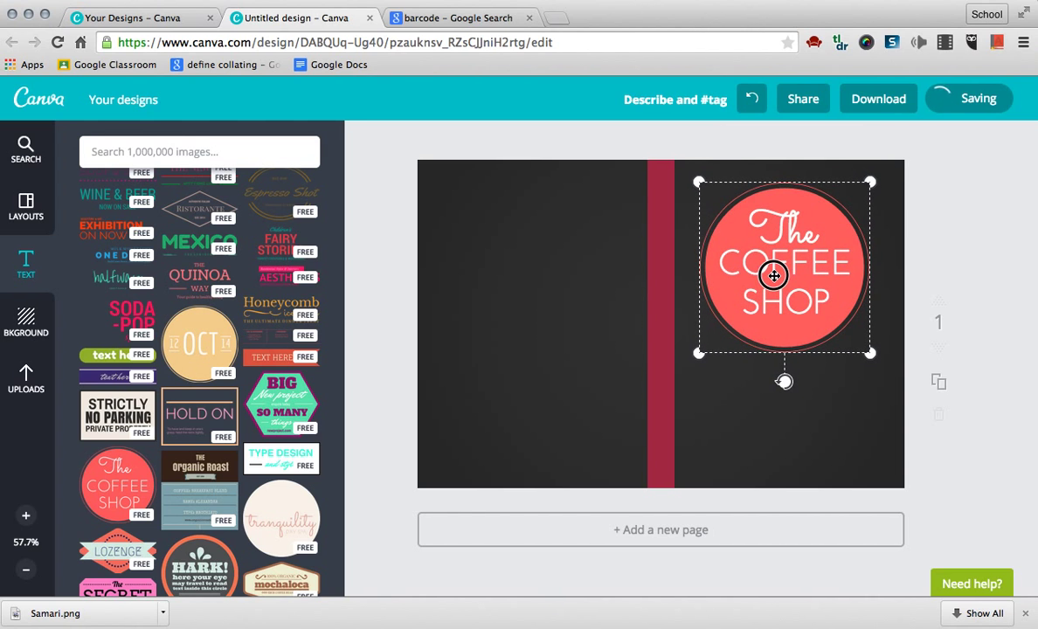
left_click(774, 275)
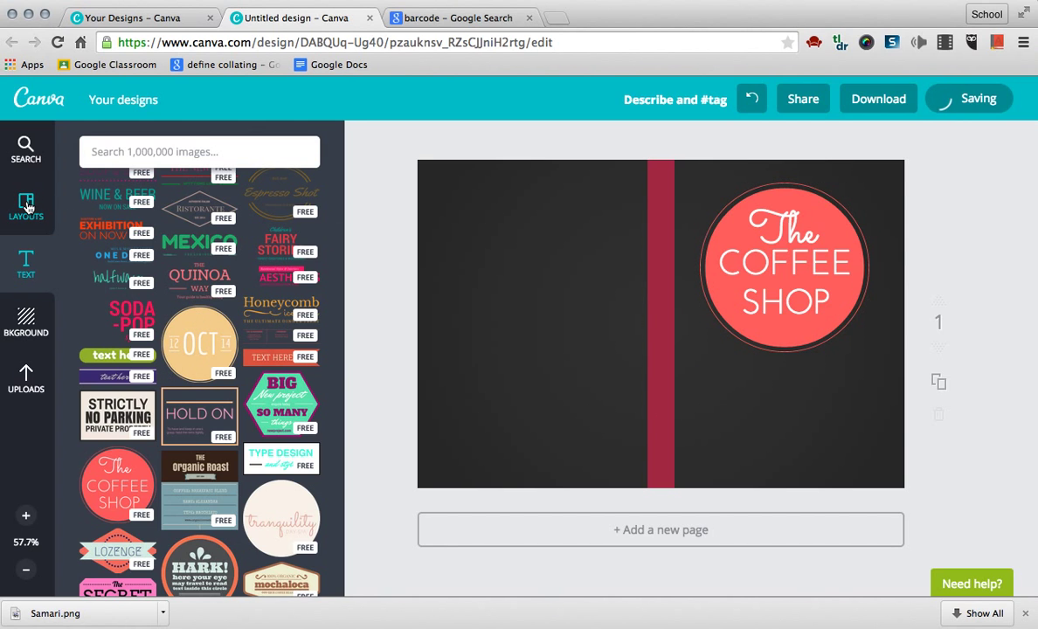
scroll("down", 3)
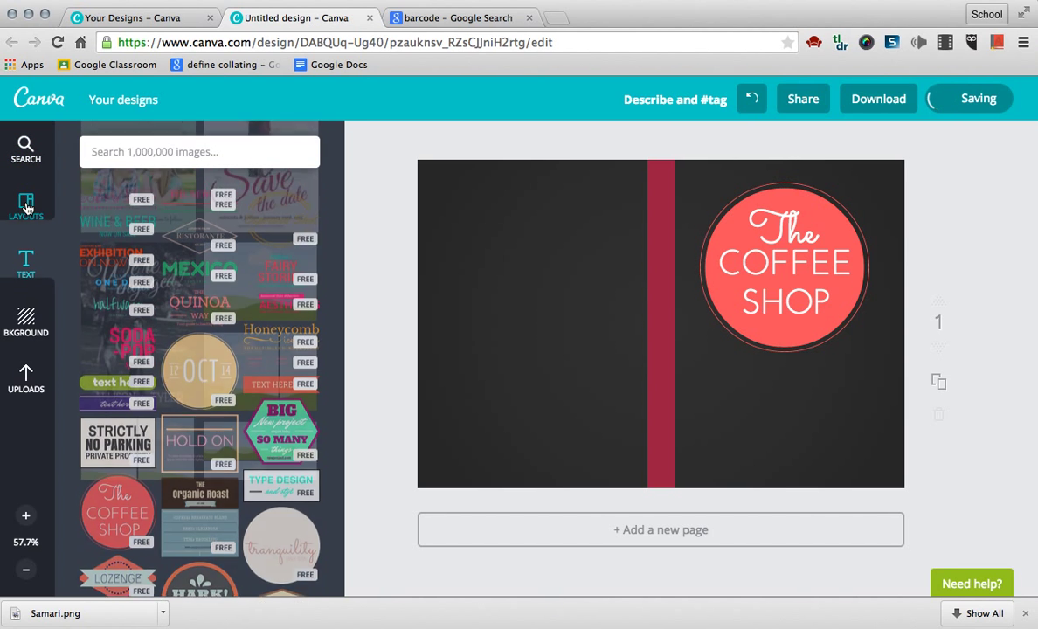
Step: Add a red-bordered photo frame from Elements and place it below the Coffee Shop badge
left_click(25, 208)
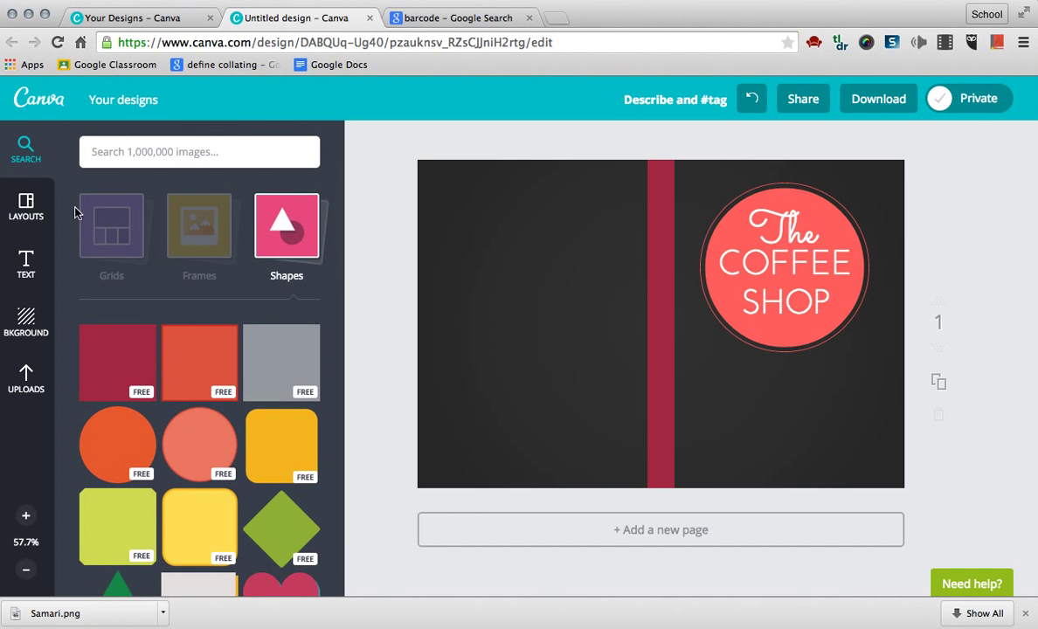
left_click(198, 226)
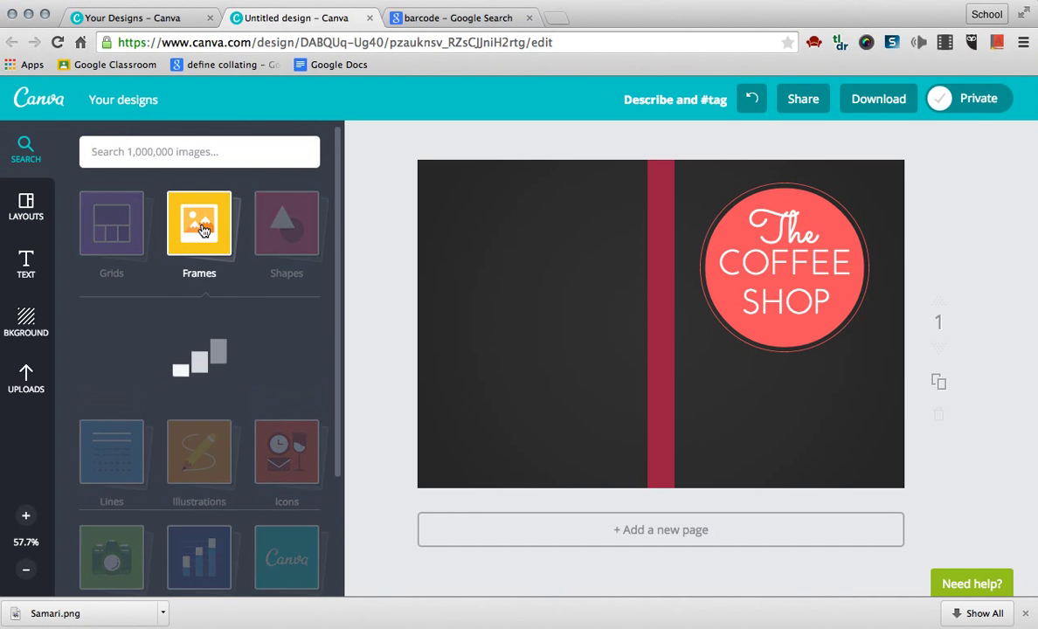
left_click(199, 223)
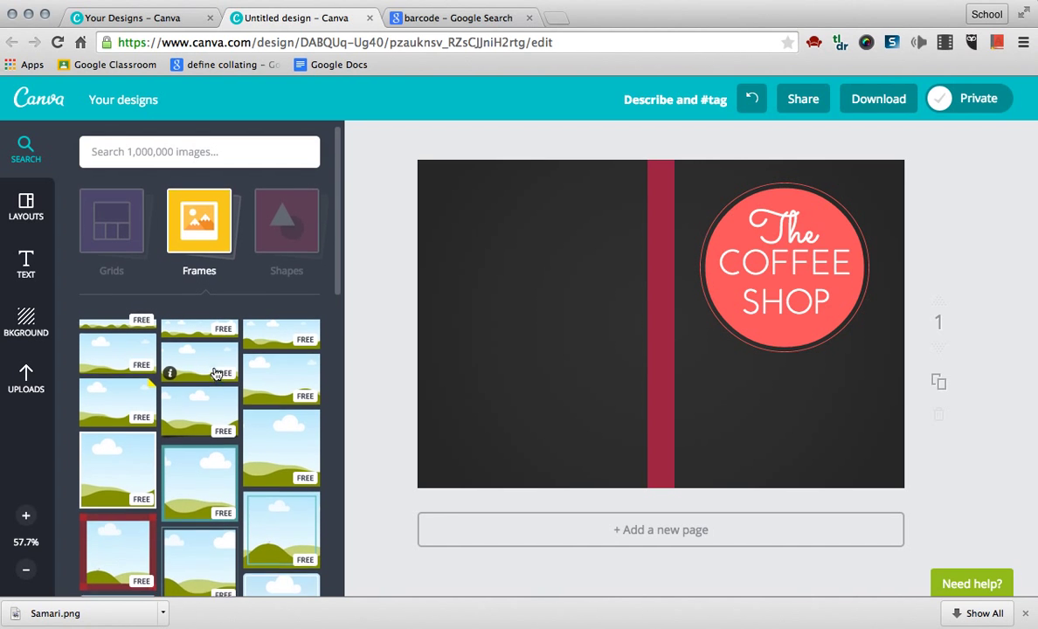
scroll("down", 3)
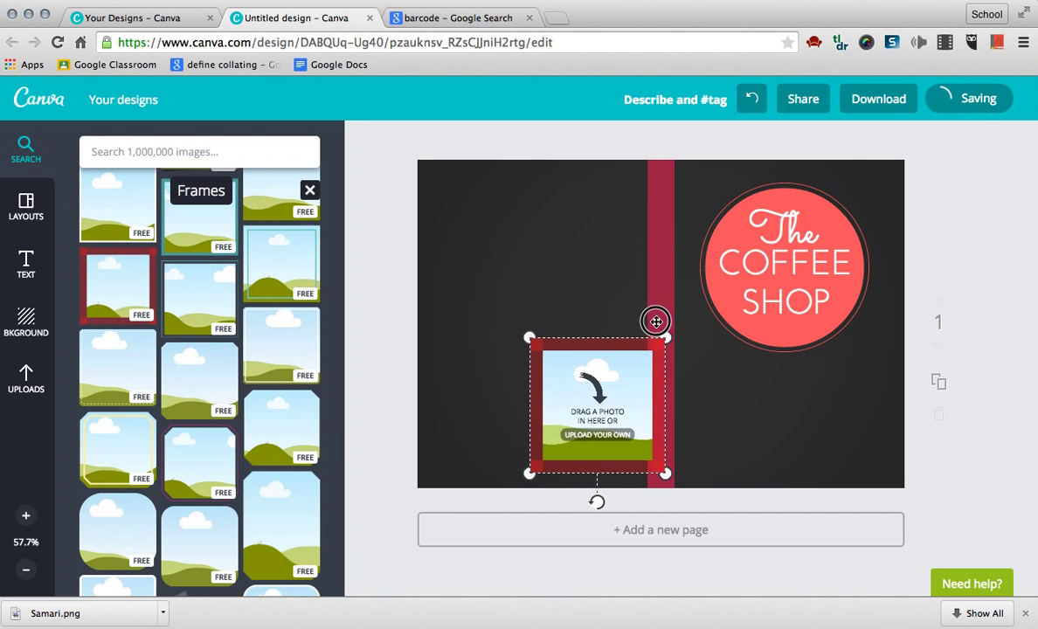
left_click_drag(656, 320, 811, 360)
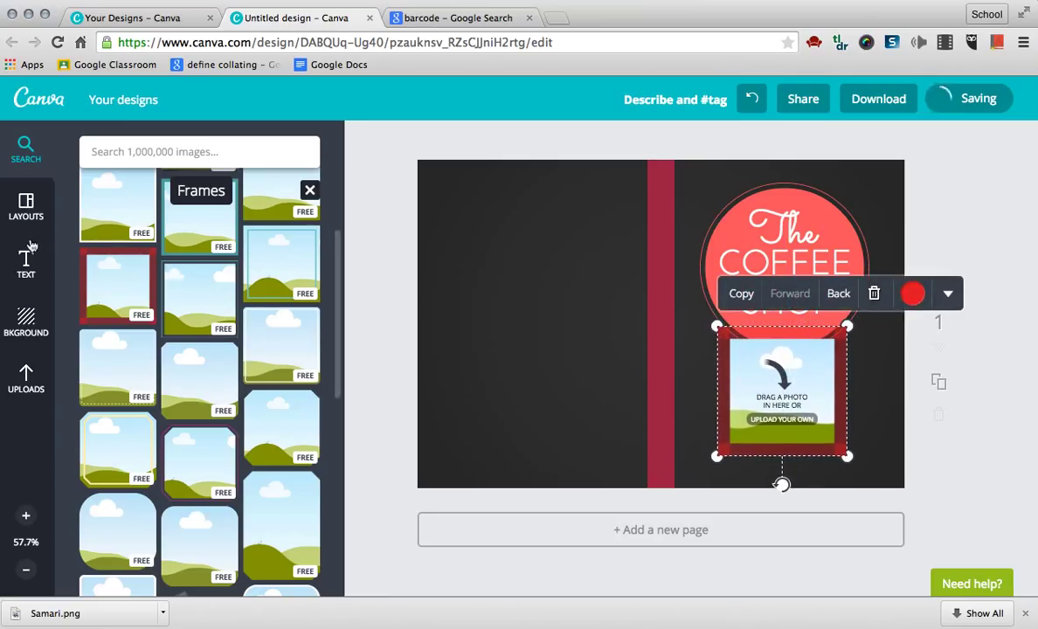
Step: Upload the coffee mug photo to Uploads and drag it toward the red frame
left_click(25, 380)
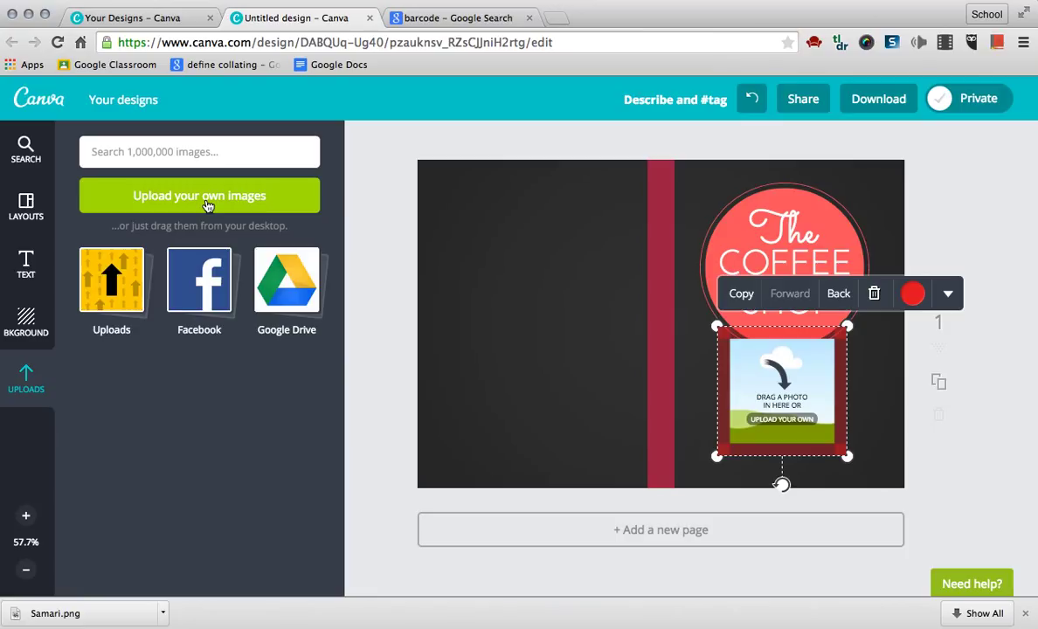
left_click(199, 194)
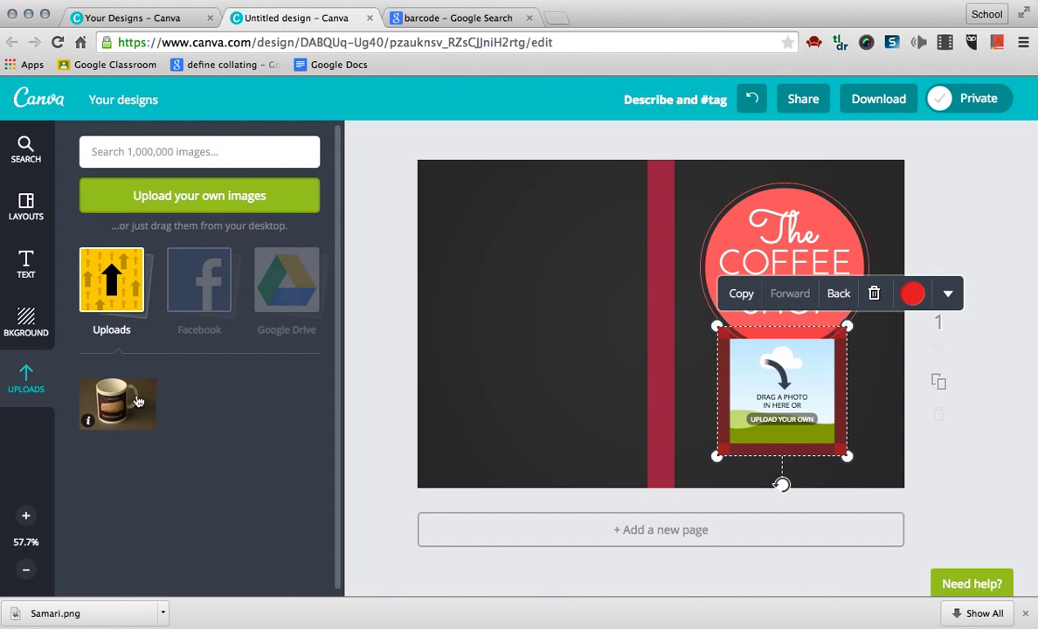
left_click_drag(118, 404, 660, 324)
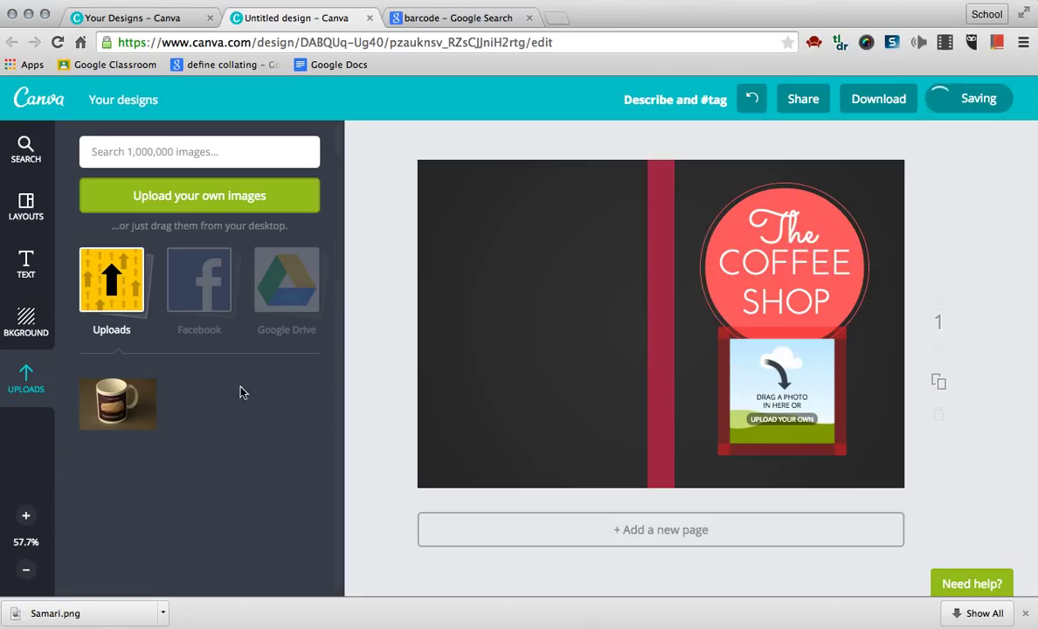
Step: Fill the red frame with the mug photo and enlarge the badge to overlap its top corner
left_click_drag(117, 403, 782, 393)
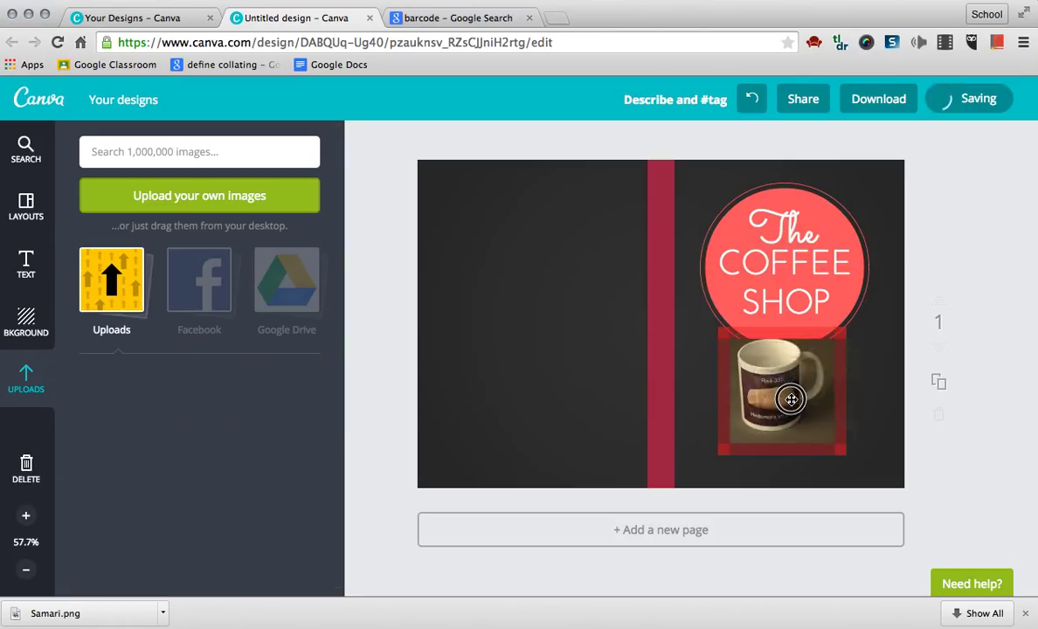
left_click(782, 397)
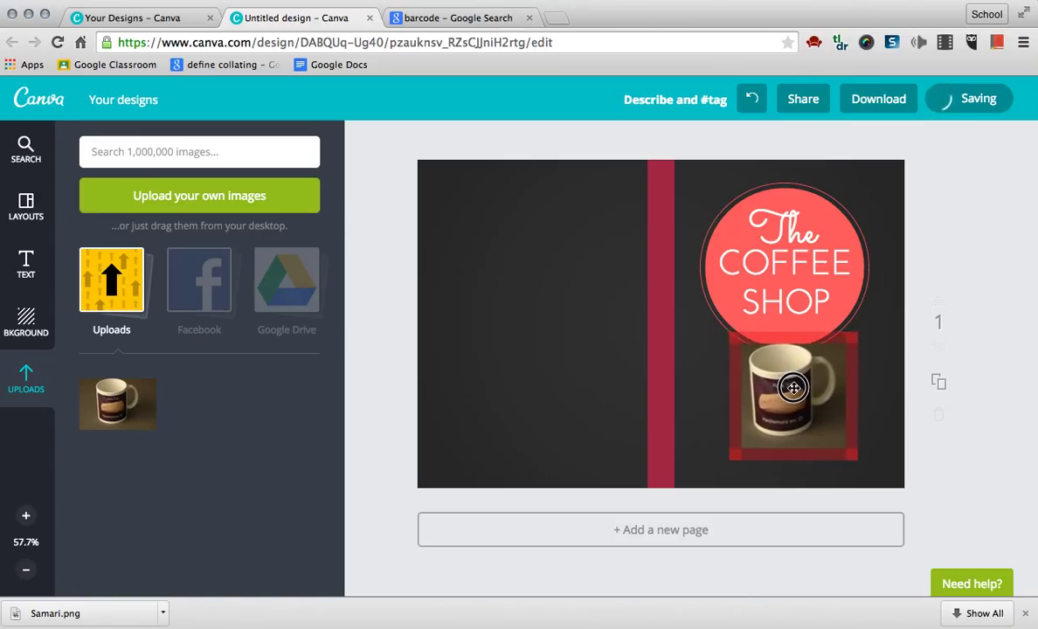
left_click(793, 393)
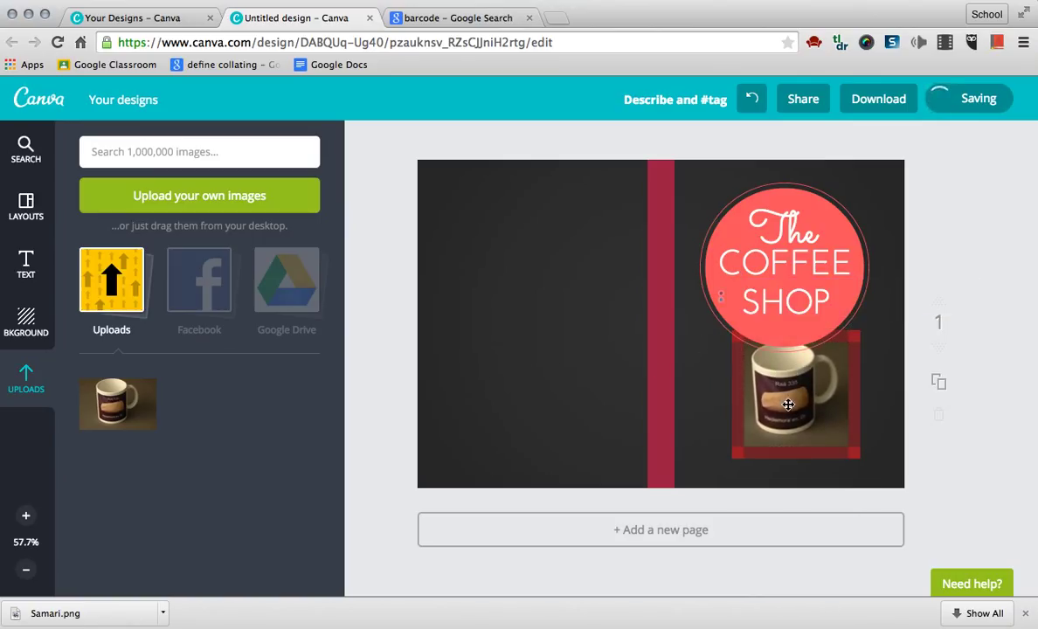
left_click_drag(796, 402, 765, 391)
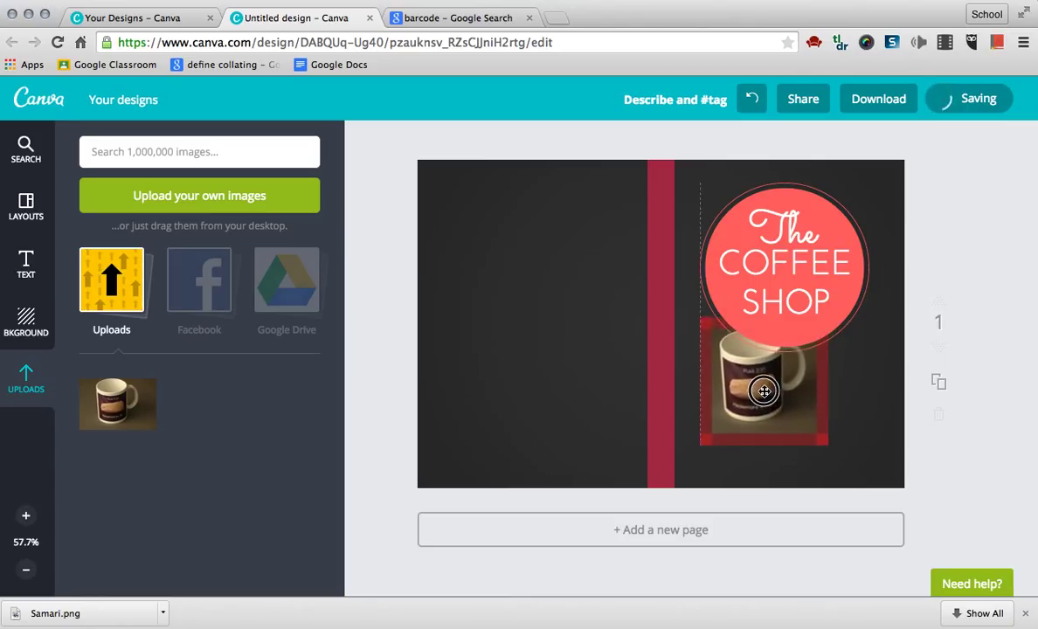
left_click_drag(764, 392, 831, 286)
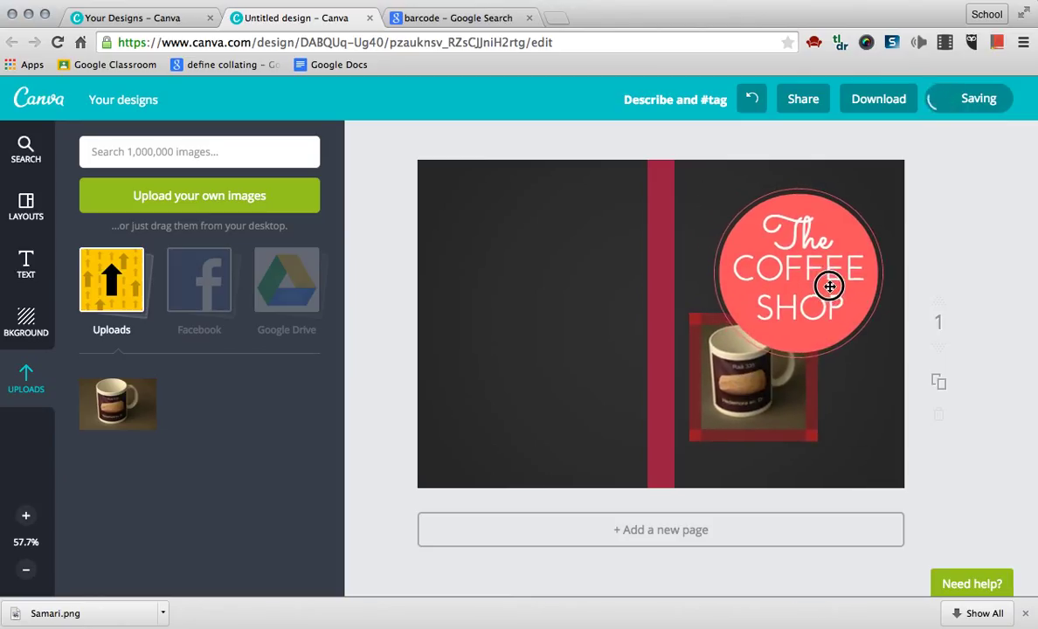
left_click_drag(830, 286, 802, 334)
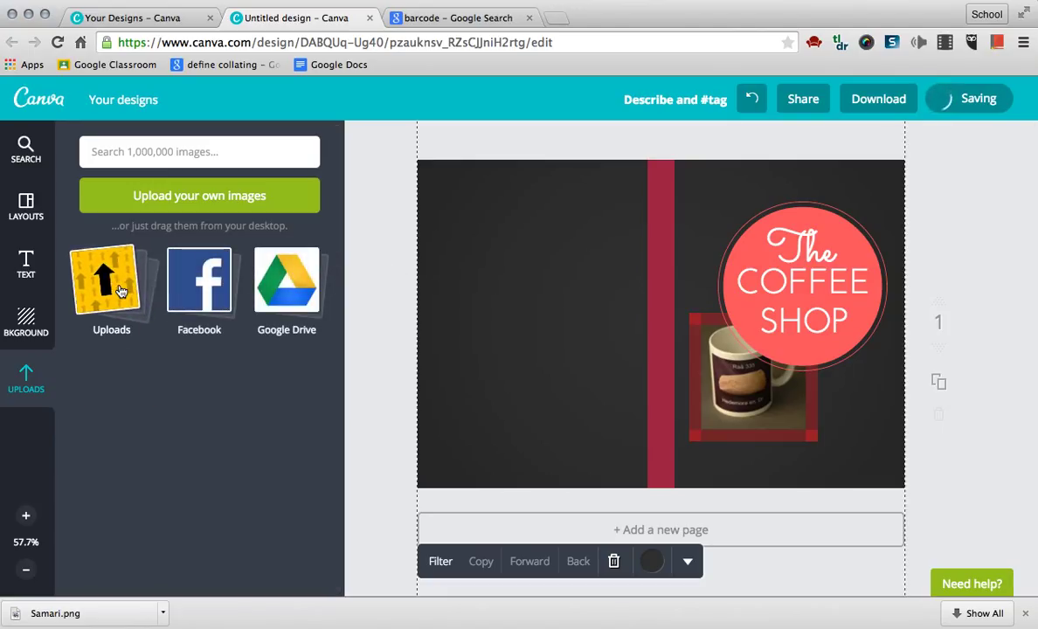
Step: Upload the barcode image imgres.png and place it near the top of the back cover
left_click(111, 284)
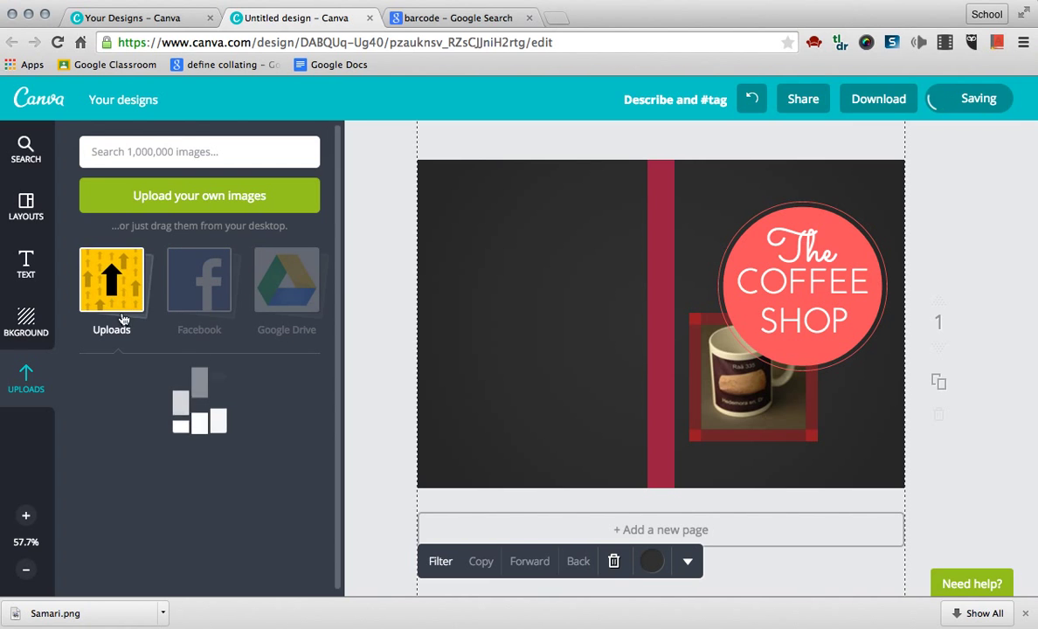
left_click(199, 195)
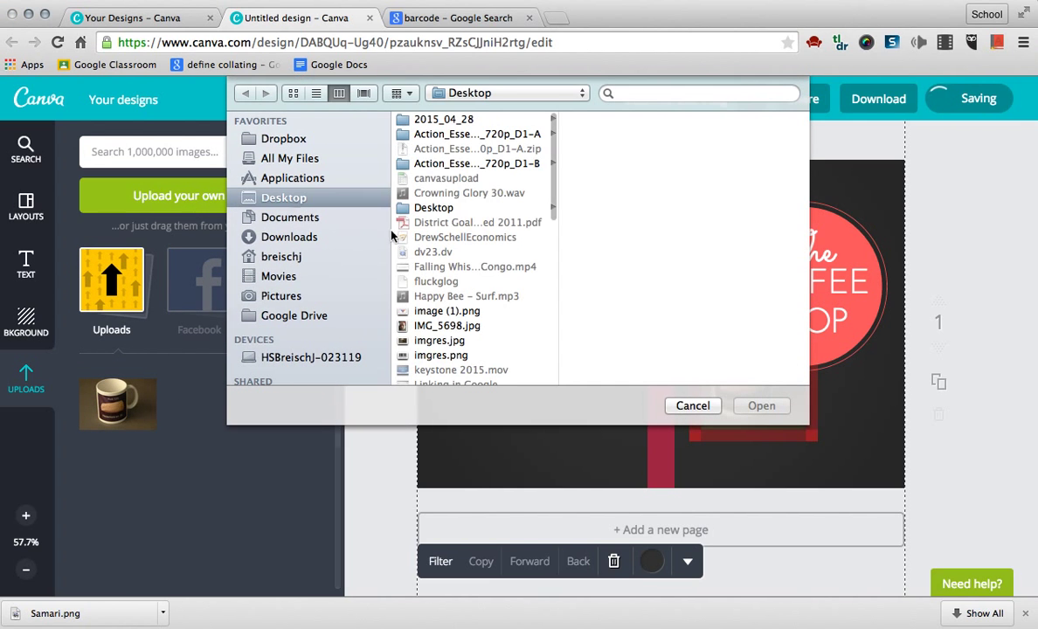
left_click(441, 355)
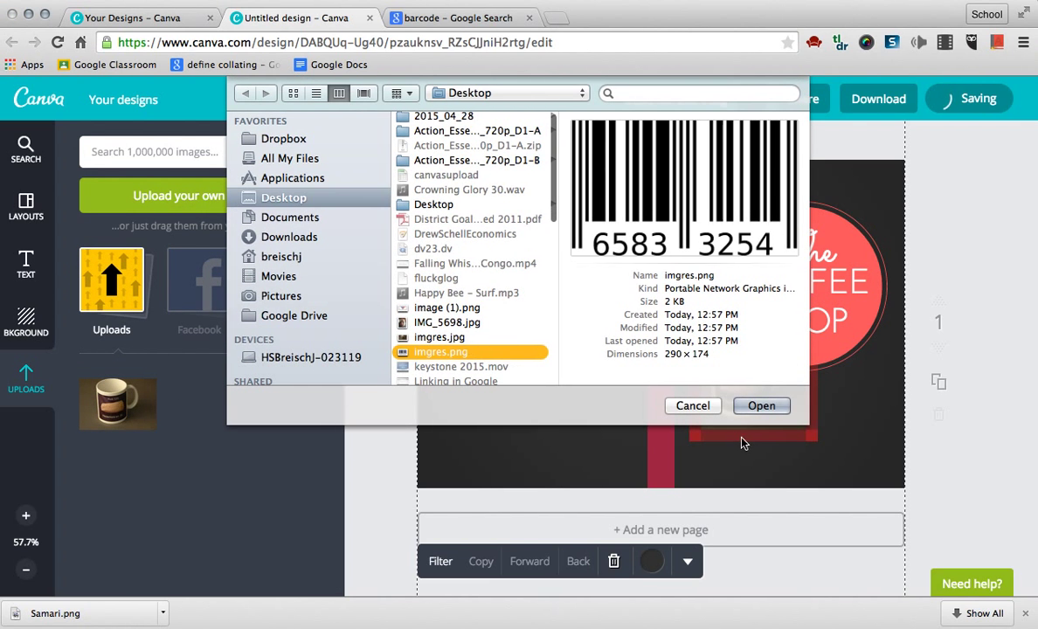
left_click(762, 406)
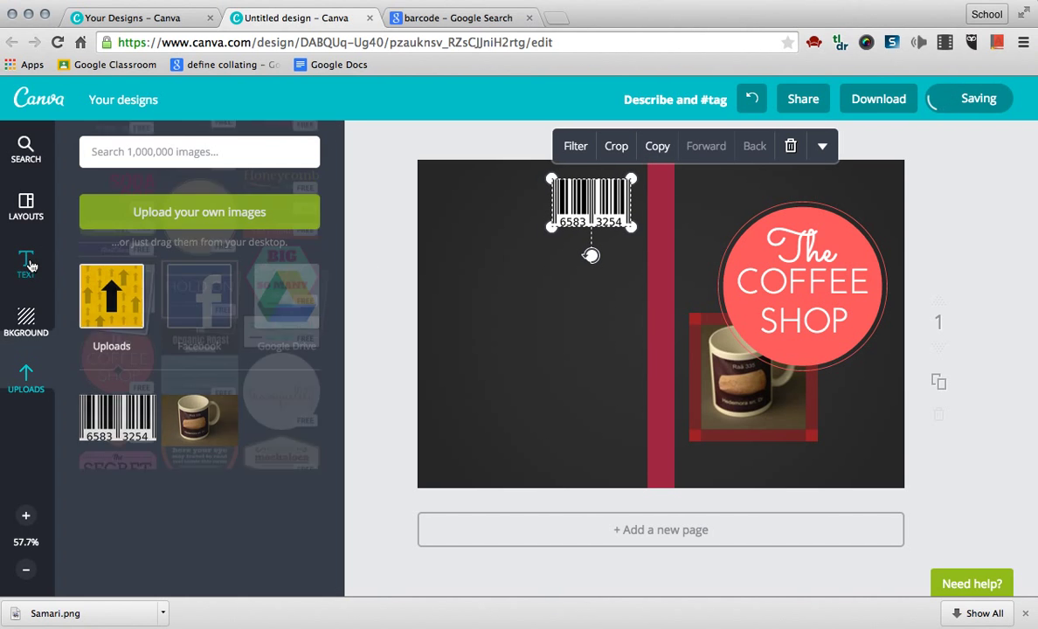
Step: Add 'The Quinoa Way' title and a yellow 'Text Cracker' badge beneath the barcode
left_click(26, 262)
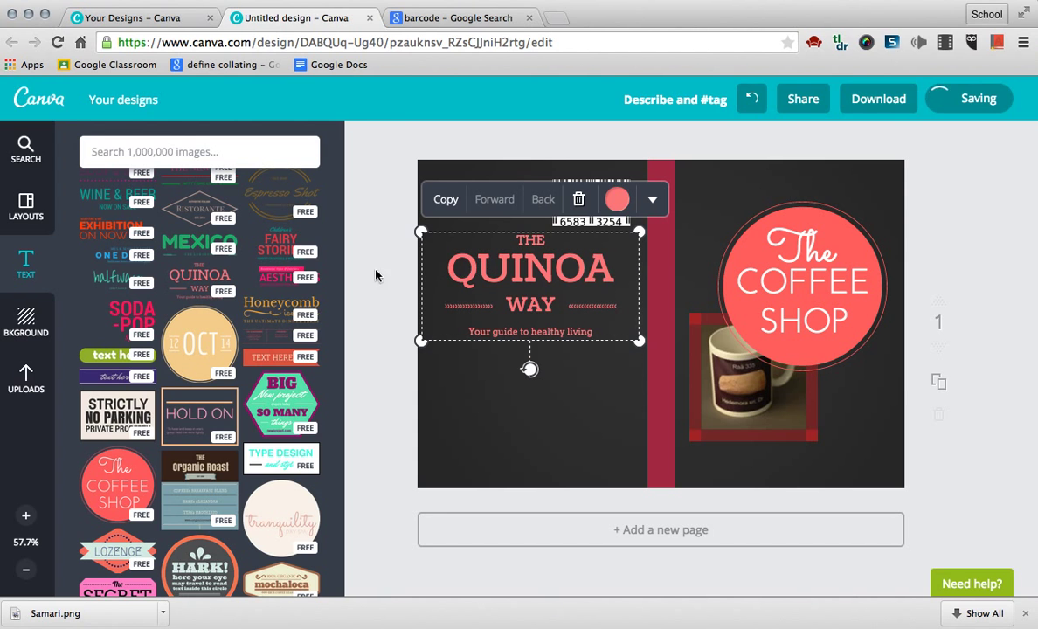
scroll("down", 3)
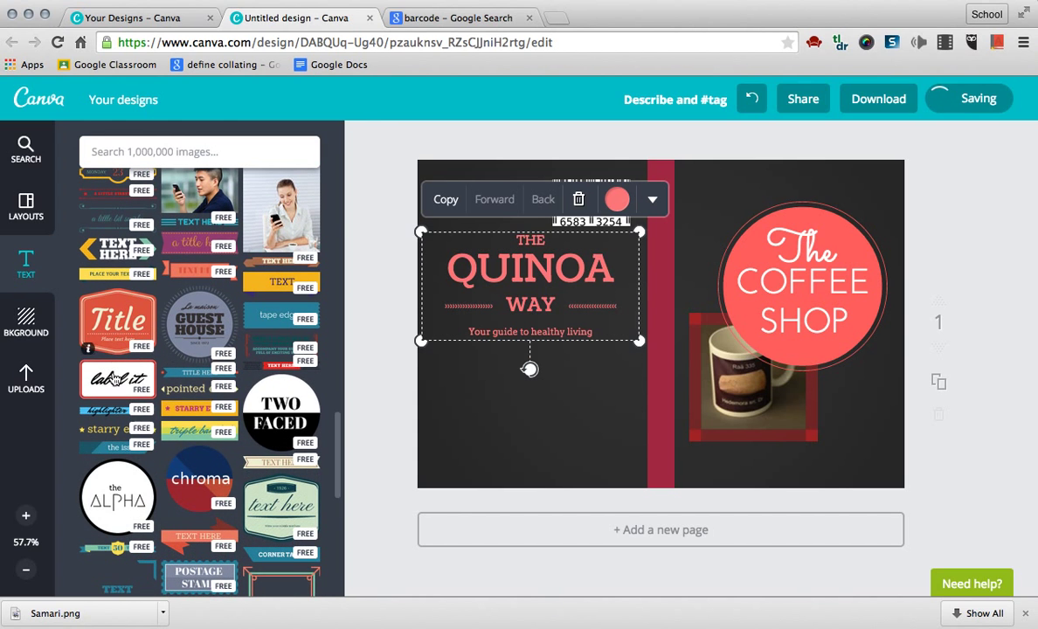
mouse_move(242, 330)
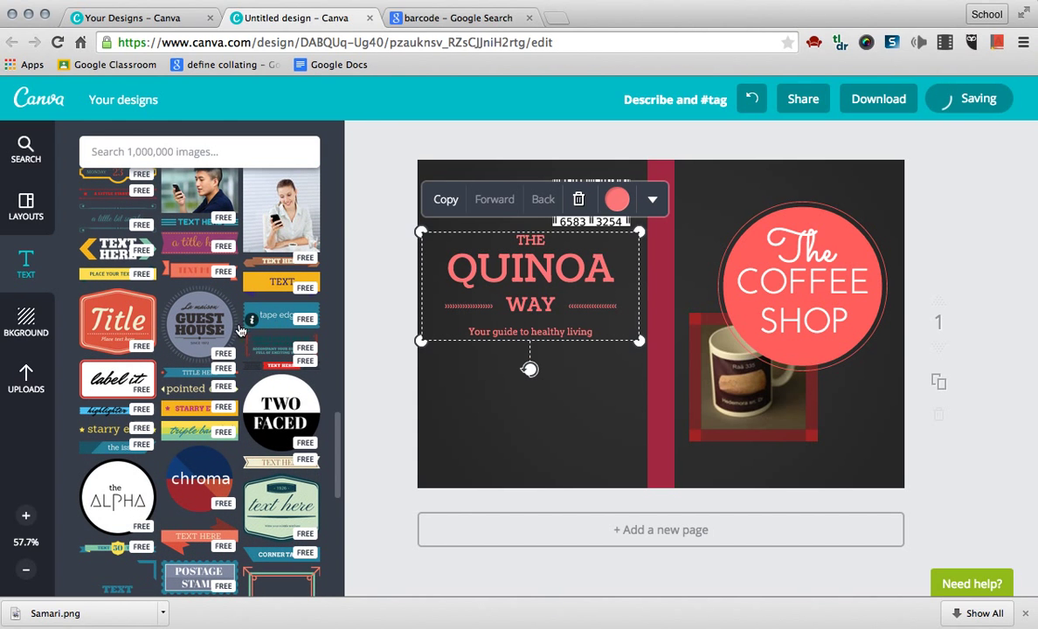
scroll("down", 3)
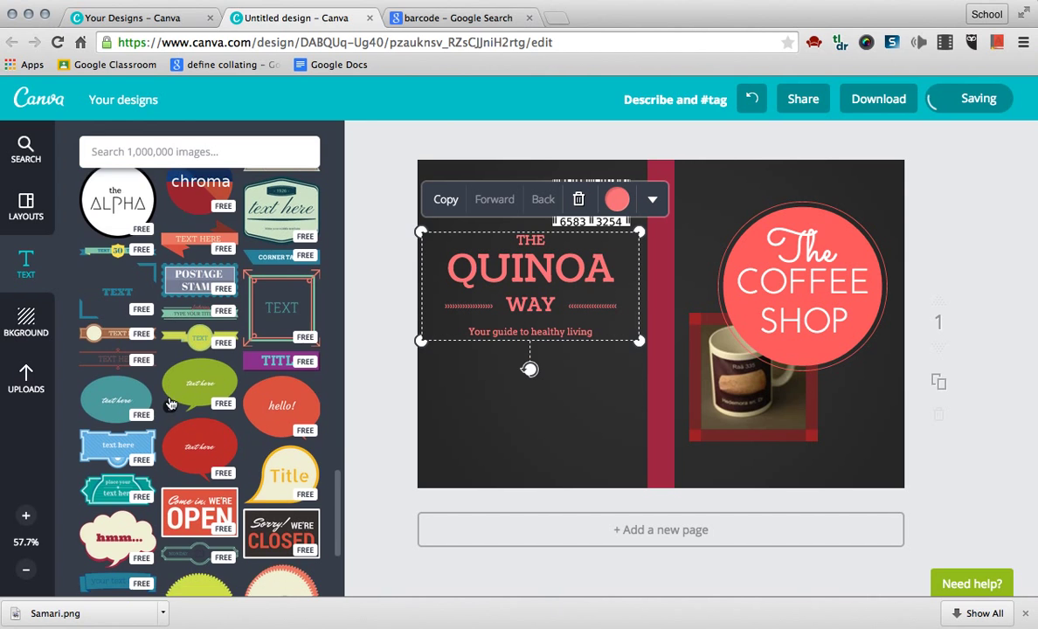
scroll("down", 3)
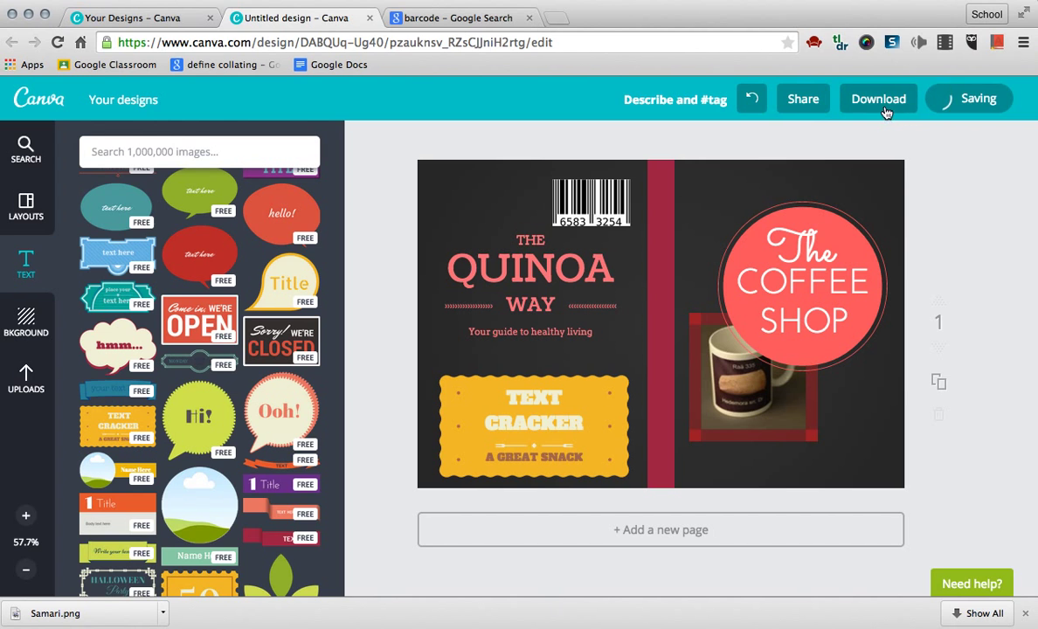
Step: Download the finished cover as an image
left_click(878, 98)
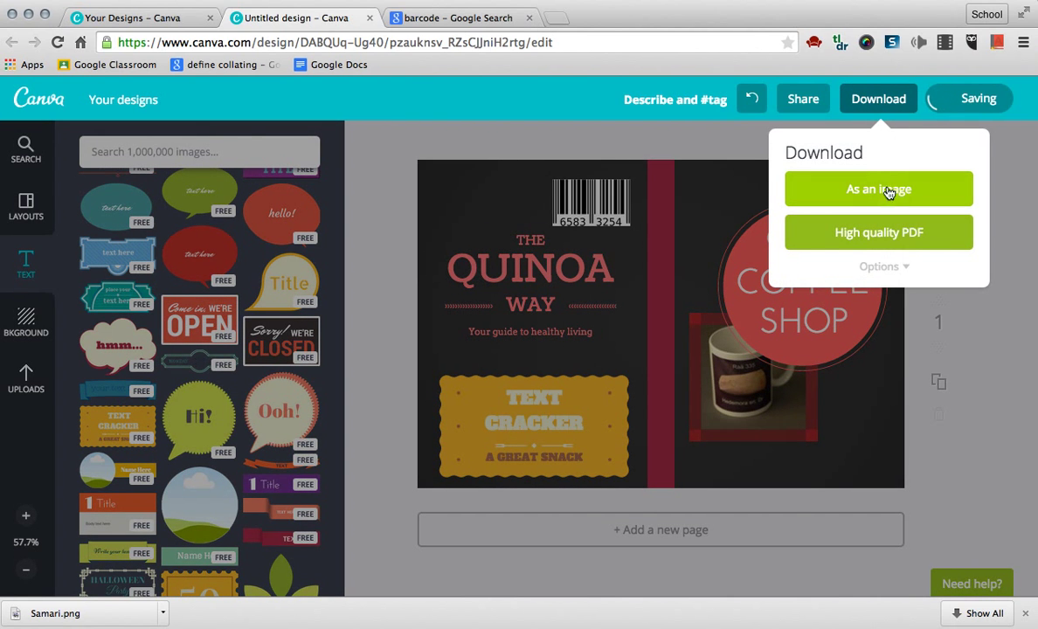
mouse_move(881, 189)
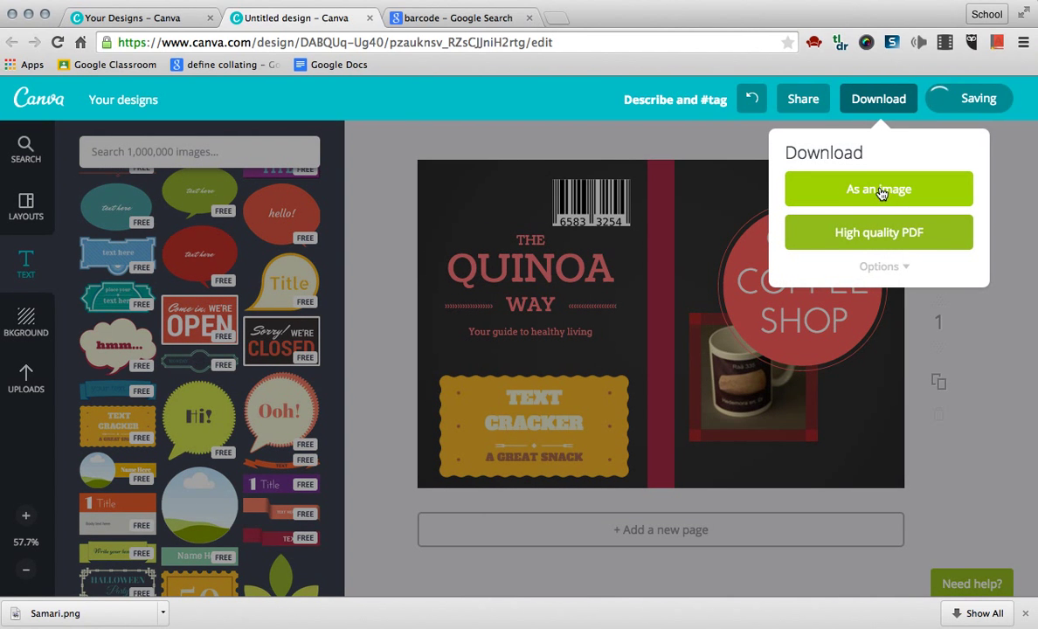
left_click(878, 189)
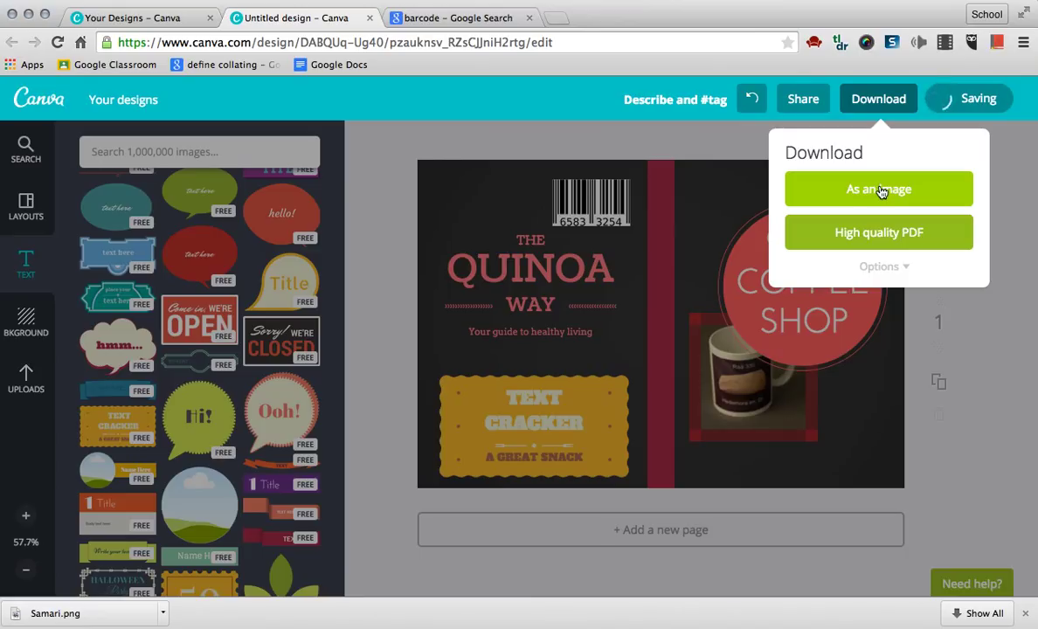